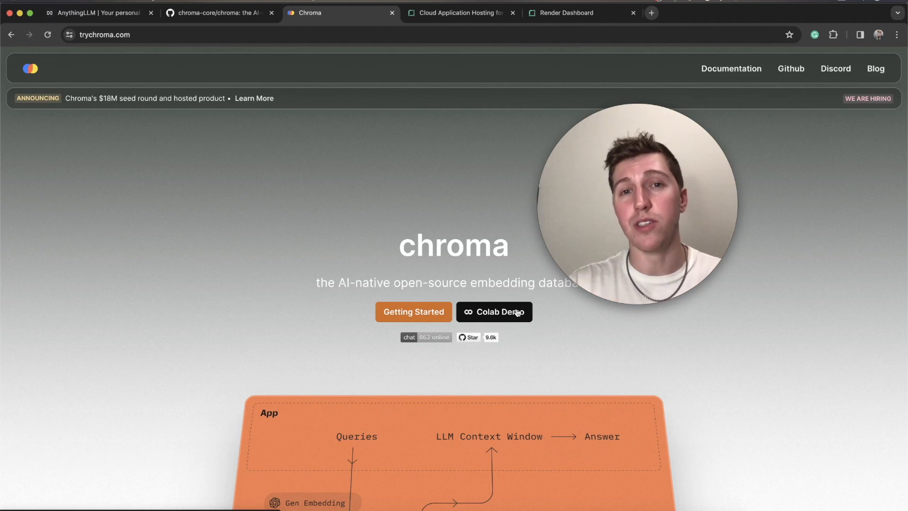
View Chroma's GitHub repository, then switch to the Render homepage
click(217, 12)
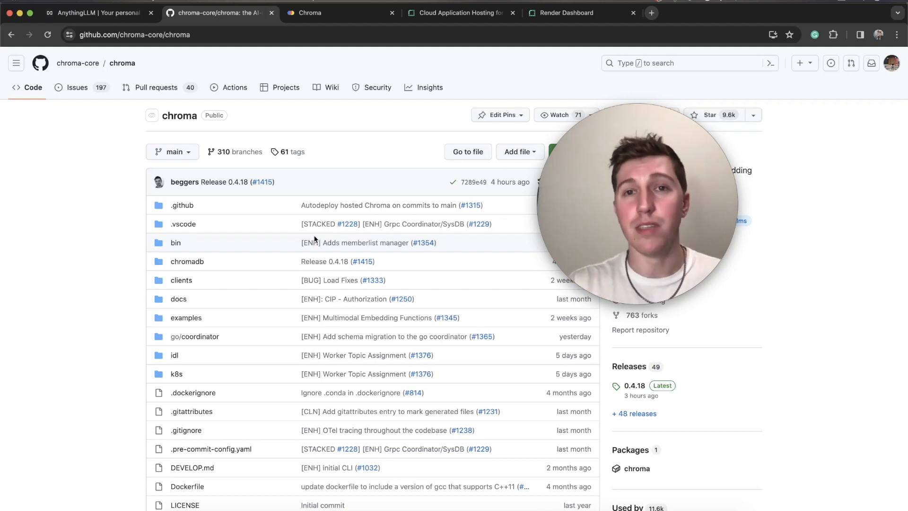
click(458, 12)
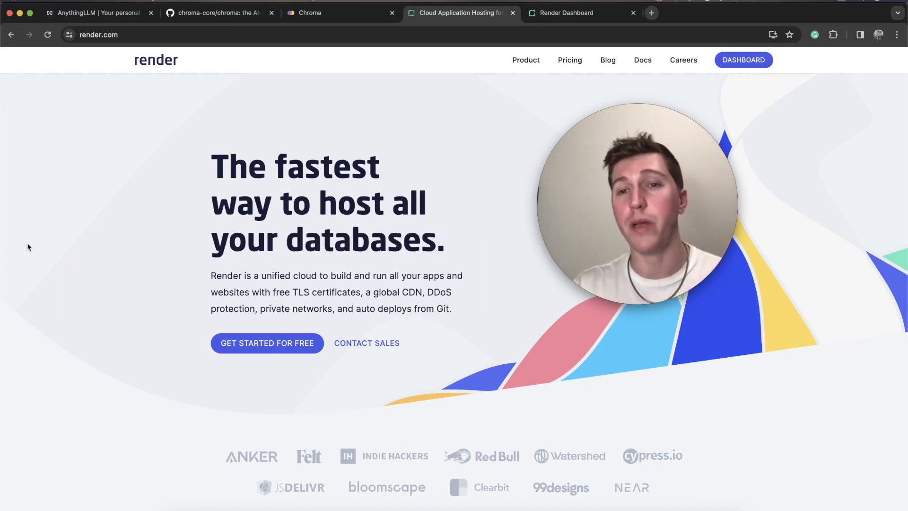
Start a new Render web service deploying the public chromadb/chroma image from a registry
click(573, 12)
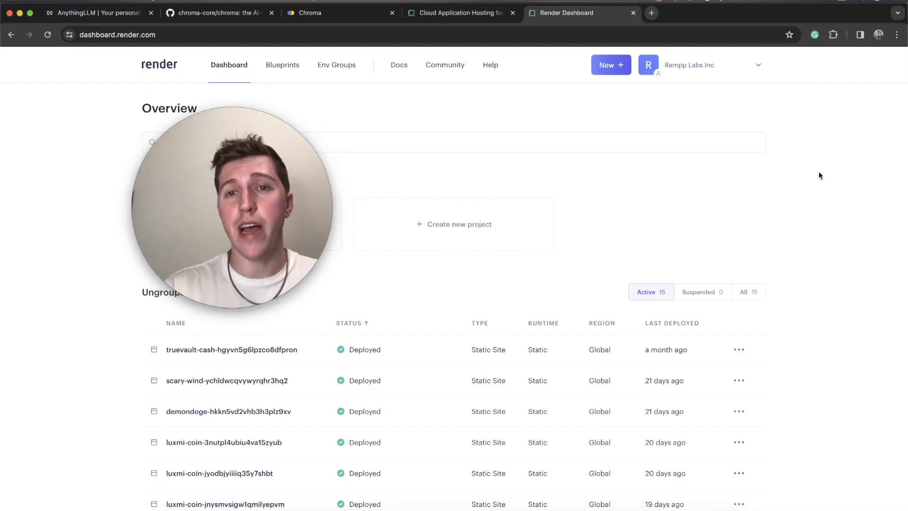
click(610, 64)
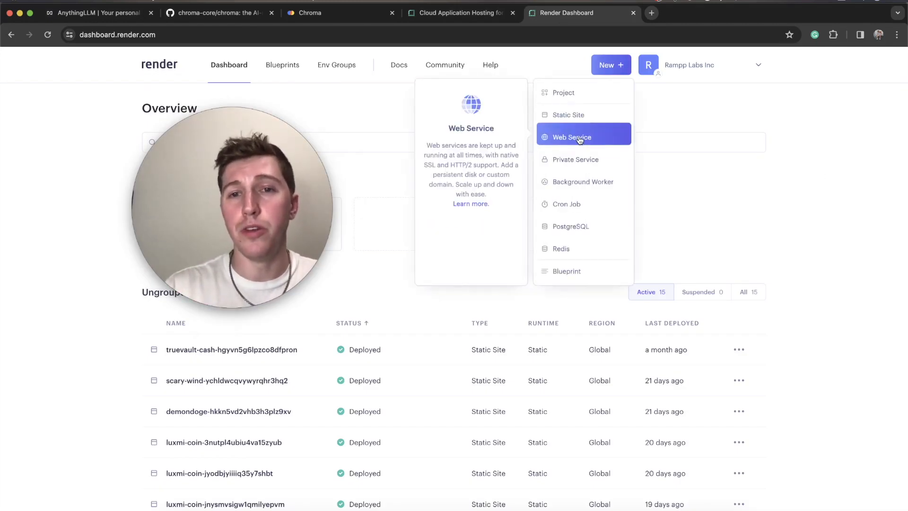
click(572, 137)
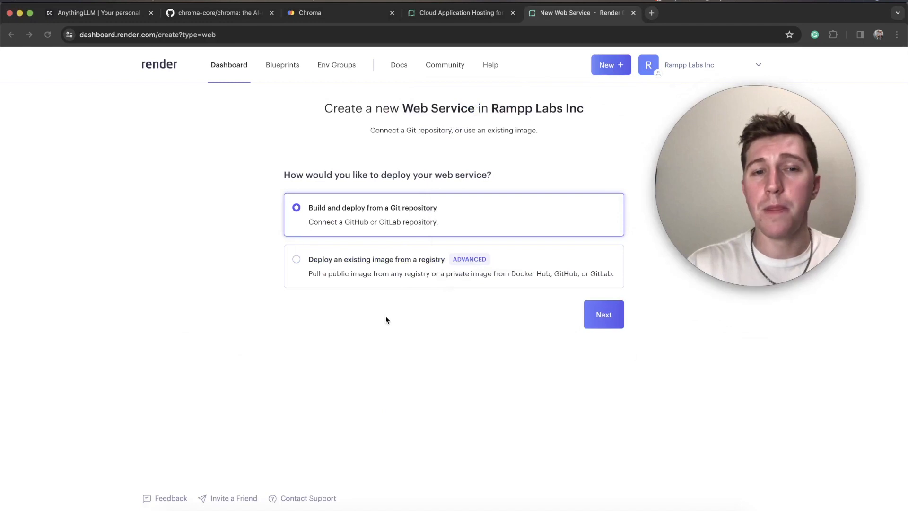
mouse_move(381, 226)
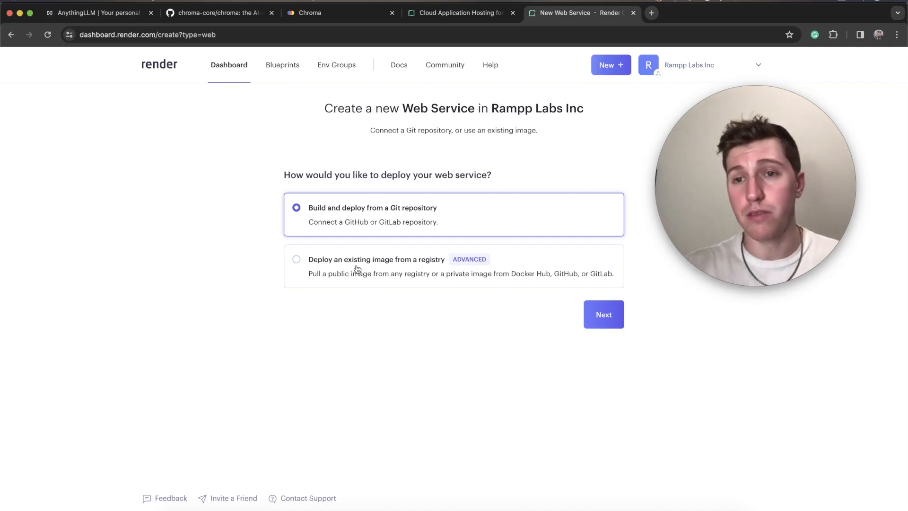
click(296, 259)
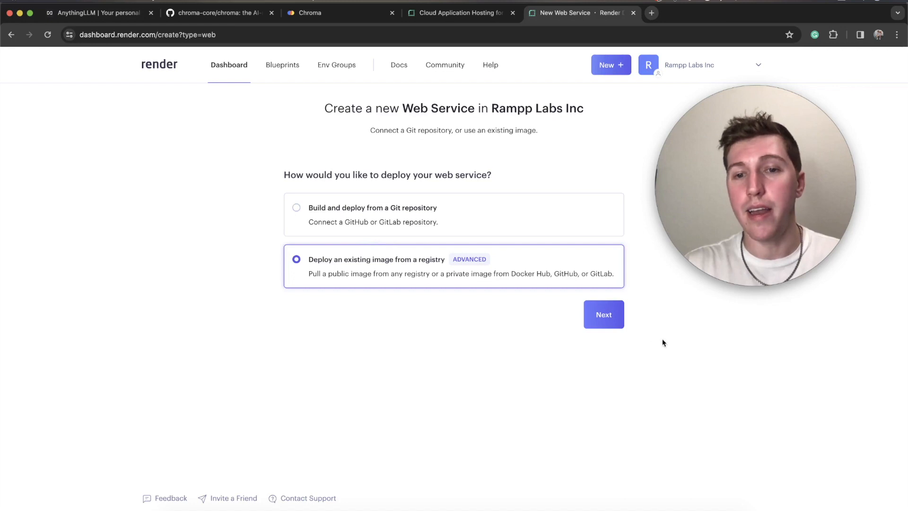
click(604, 314)
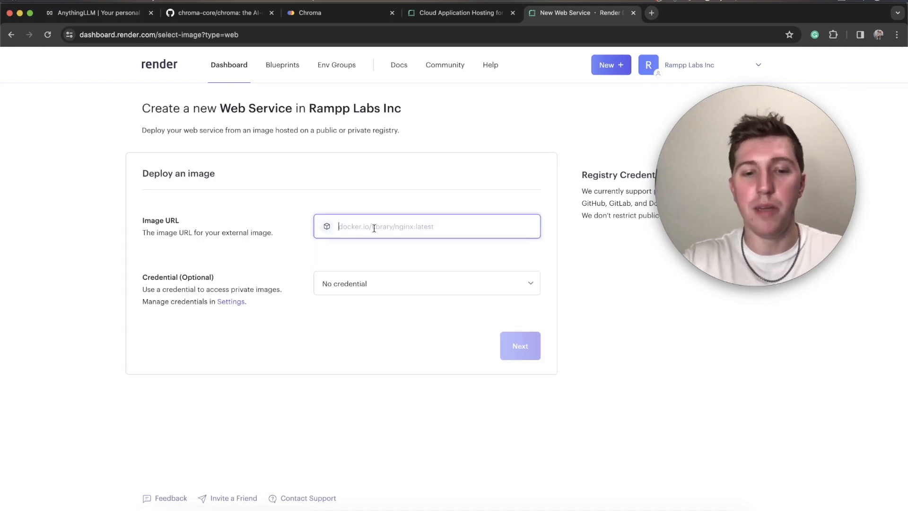
text(chrome)
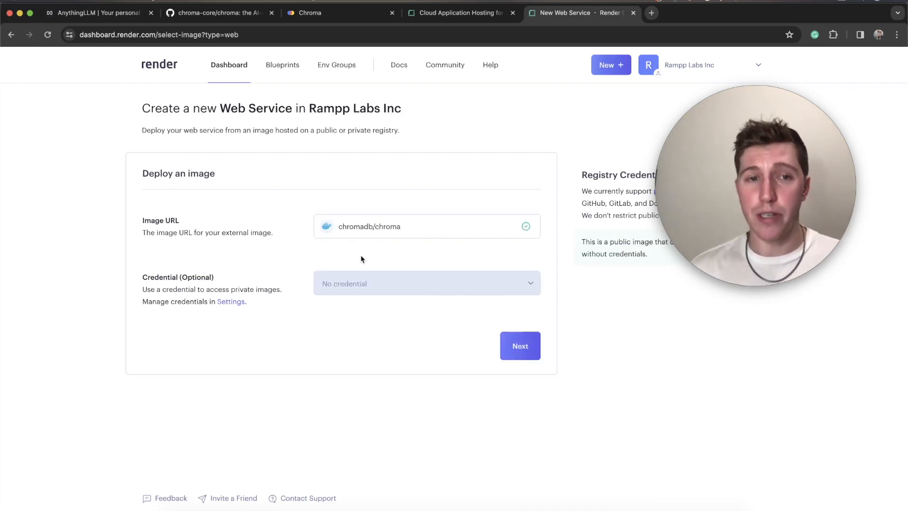
Name the new service Chroma-with-credentials
click(520, 346)
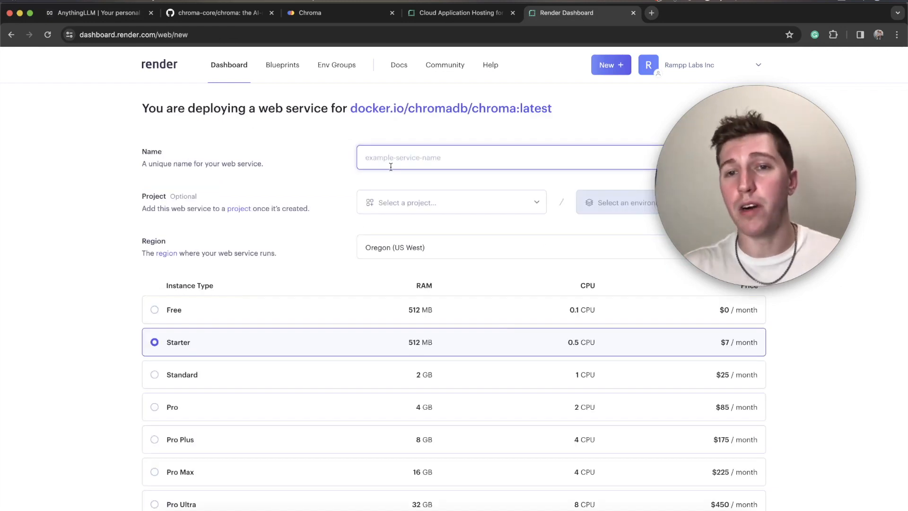
text(Chroma-with-credentials)
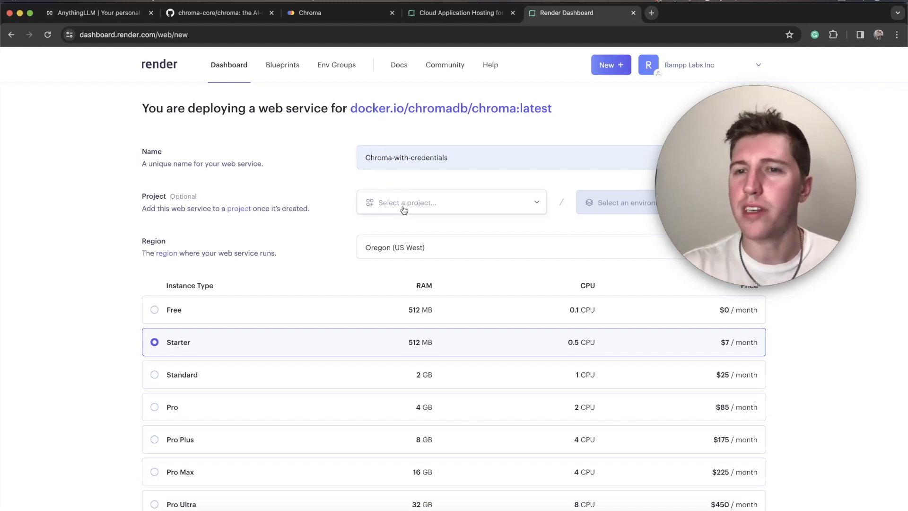
click(510, 247)
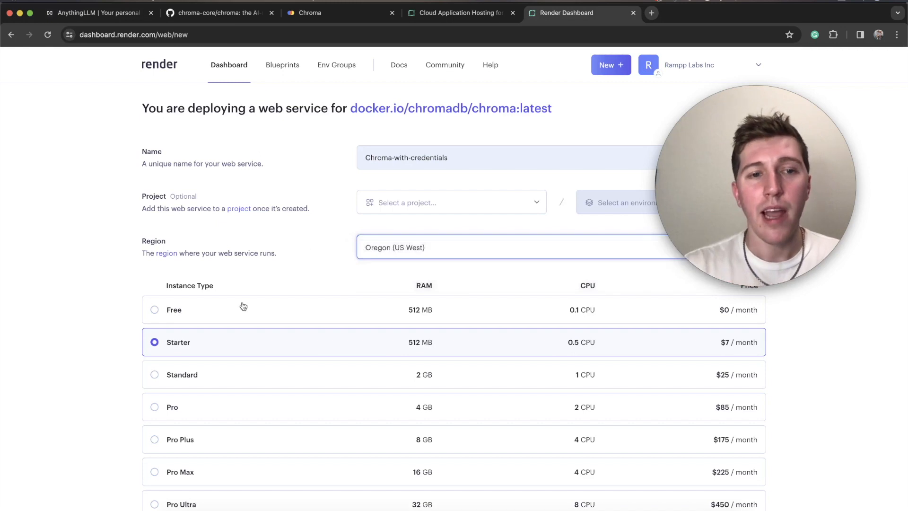
Choose the Standard instance type and expand the Advanced settings
scroll(down, 3)
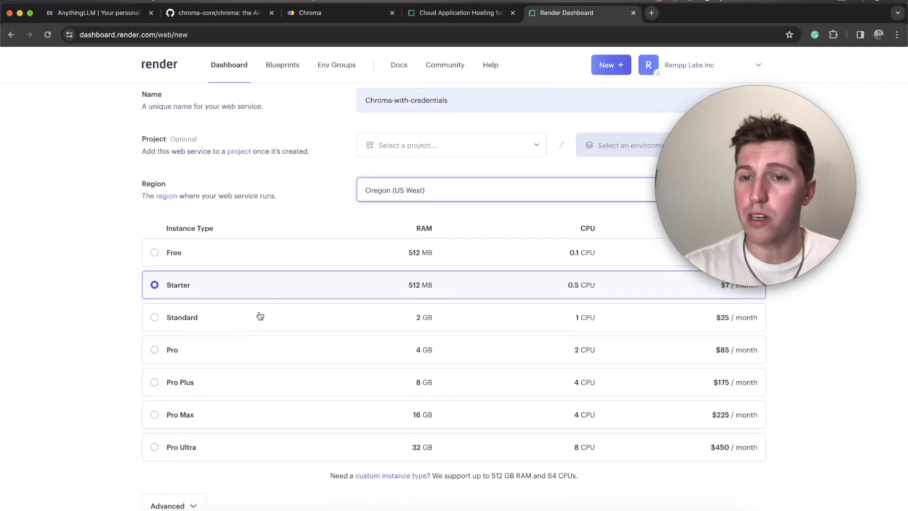
click(182, 317)
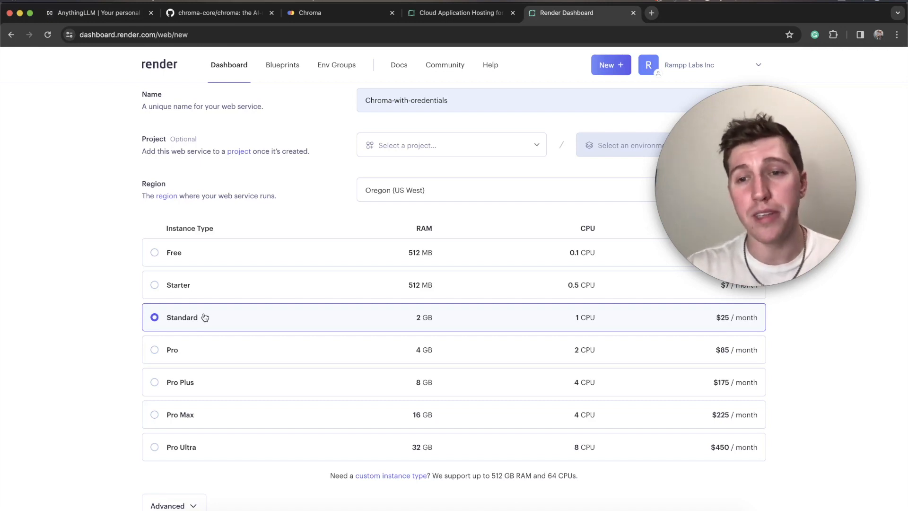
mouse_move(569, 368)
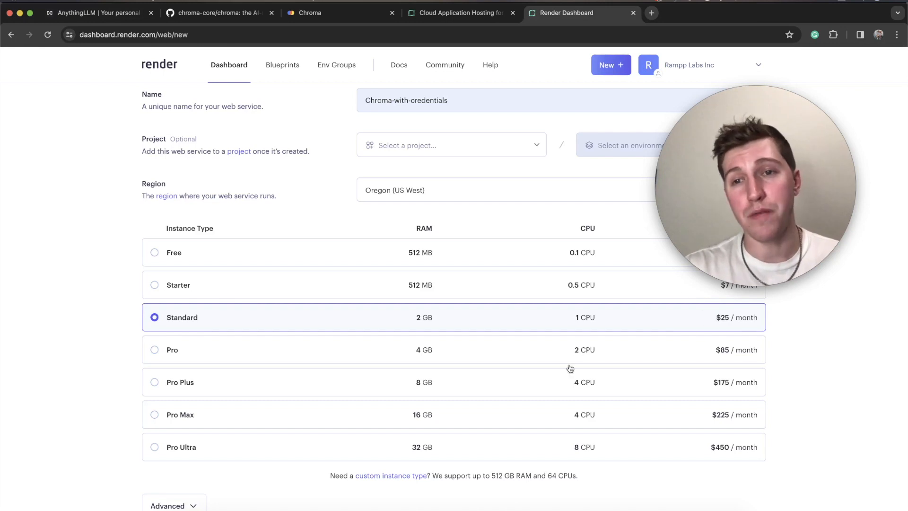
scroll(down, 3)
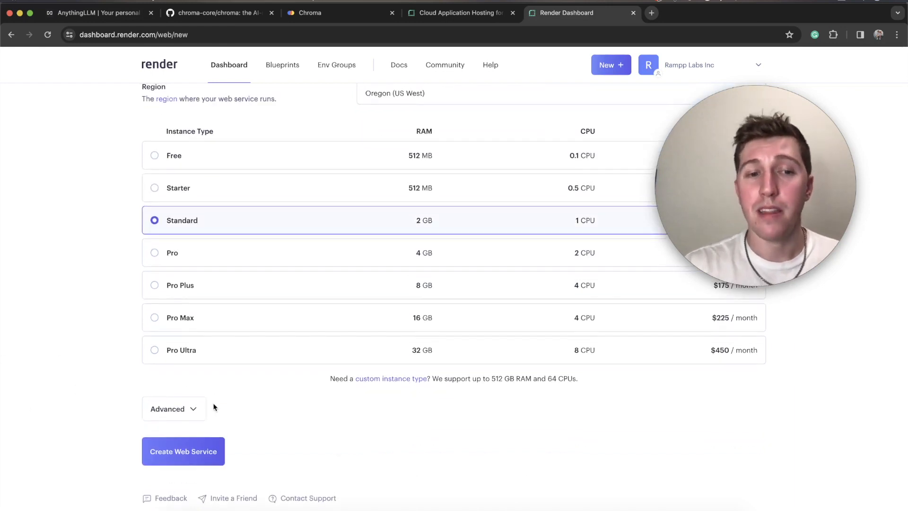
click(173, 408)
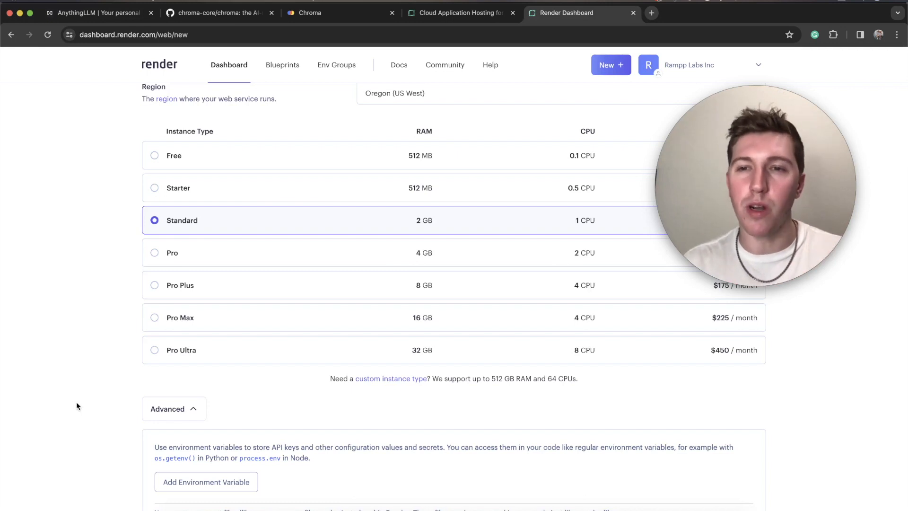
Add an empty environment variable row and focus its key field
scroll(down, 3)
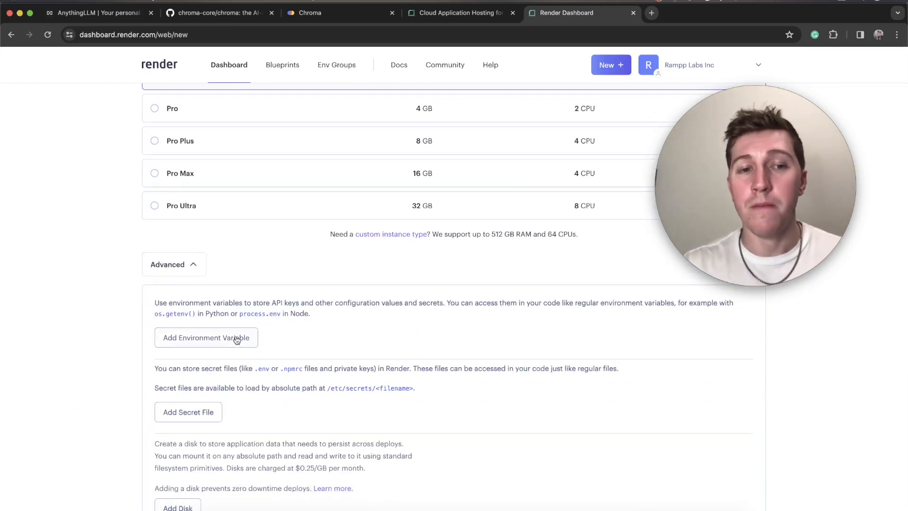
click(205, 337)
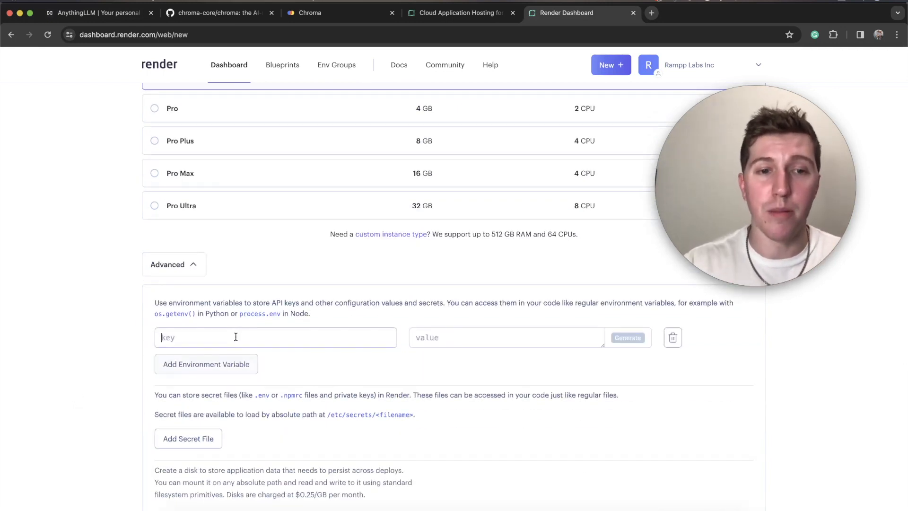
click(325, 13)
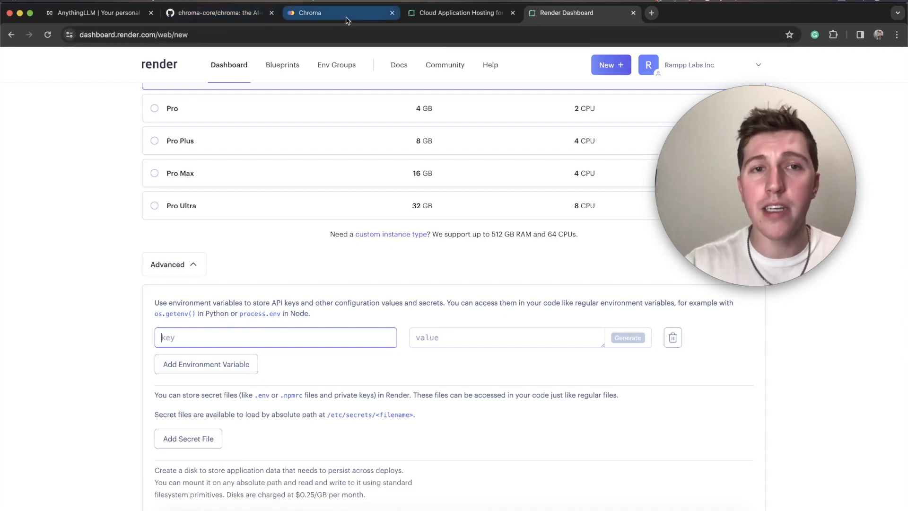
mouse_move(342, 12)
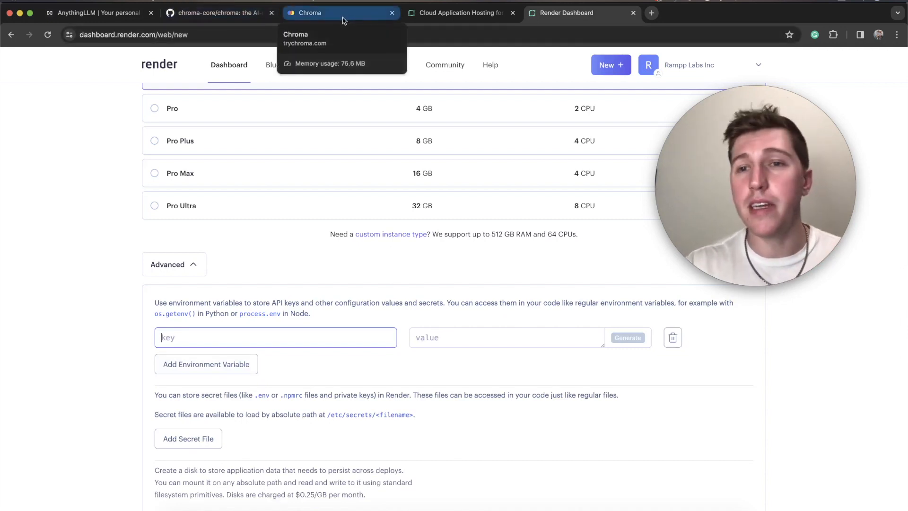
Navigate Chroma docs to the Usage Guide's Static API Token Authentication section
click(341, 12)
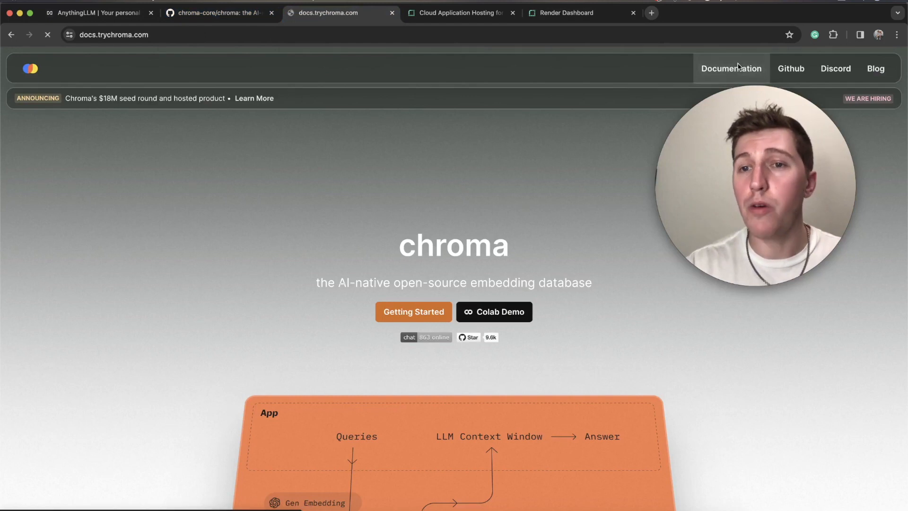
click(731, 68)
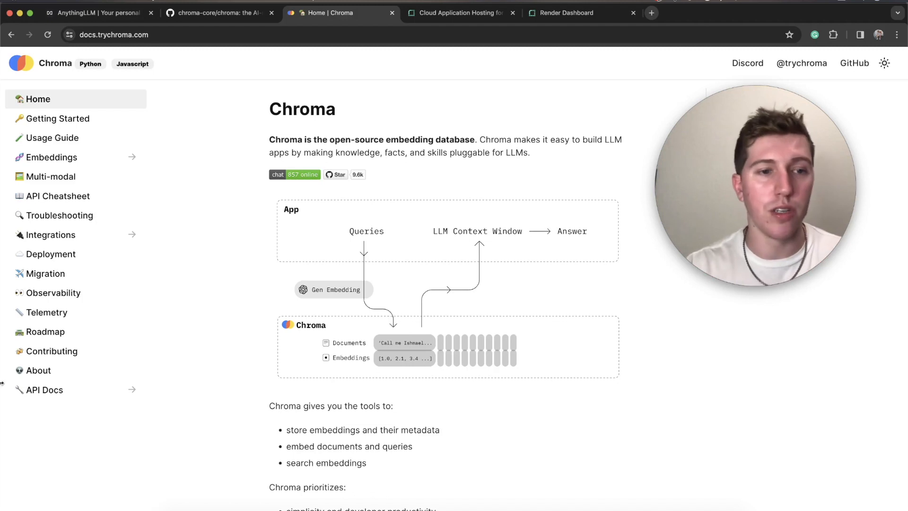
click(51, 138)
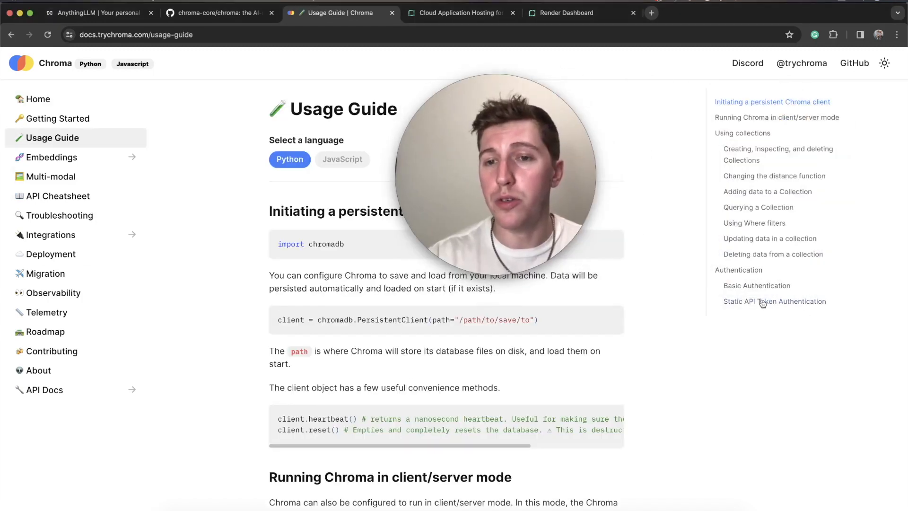
click(775, 301)
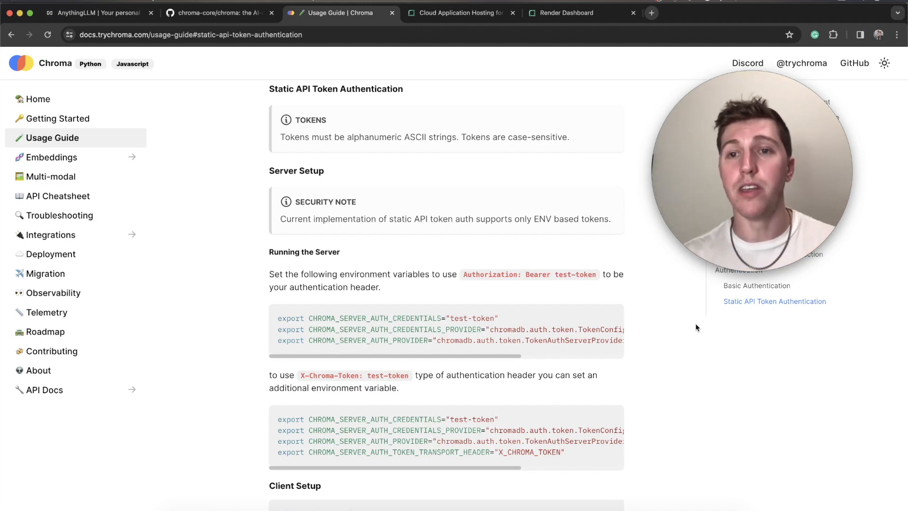
mouse_move(416, 302)
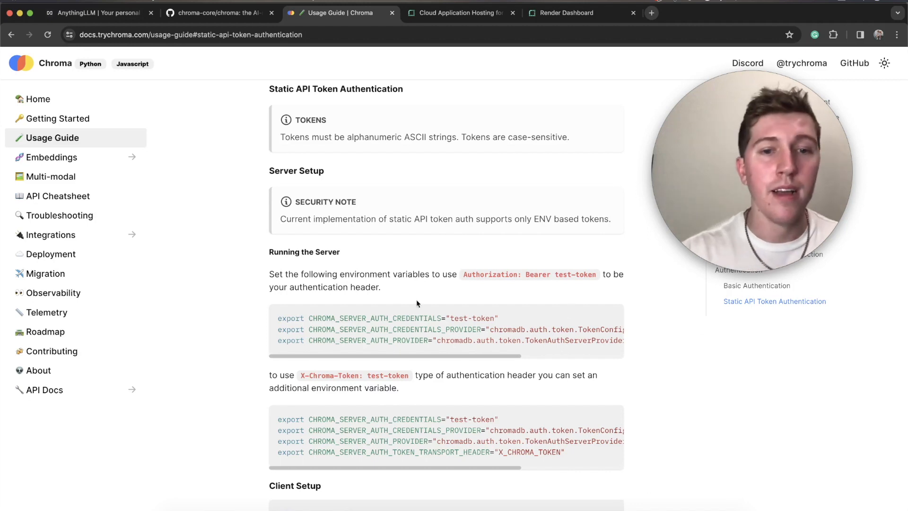
scroll(down, 3)
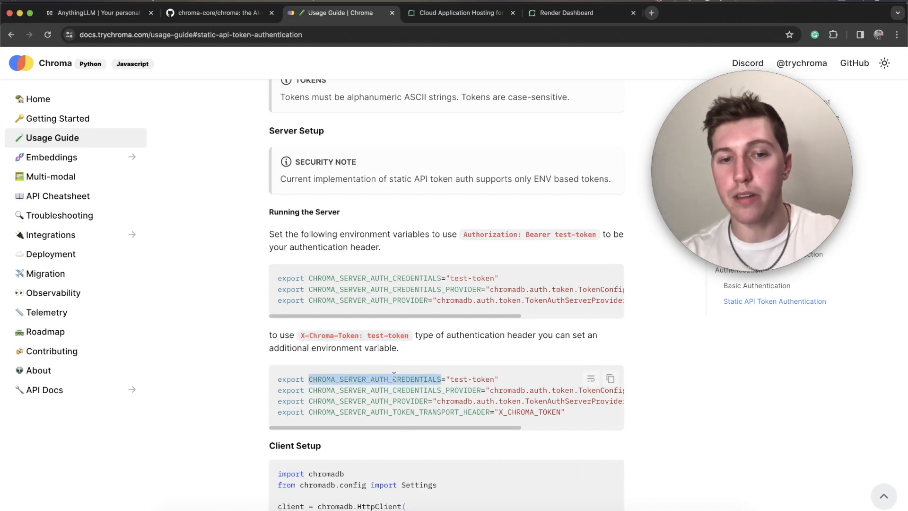
Set CHROMA_SERVER_AUTH_CREDENTIALS to an sk- token and the credentials provider to TokenConfigServerAuthCredentialsProvider
click(457, 13)
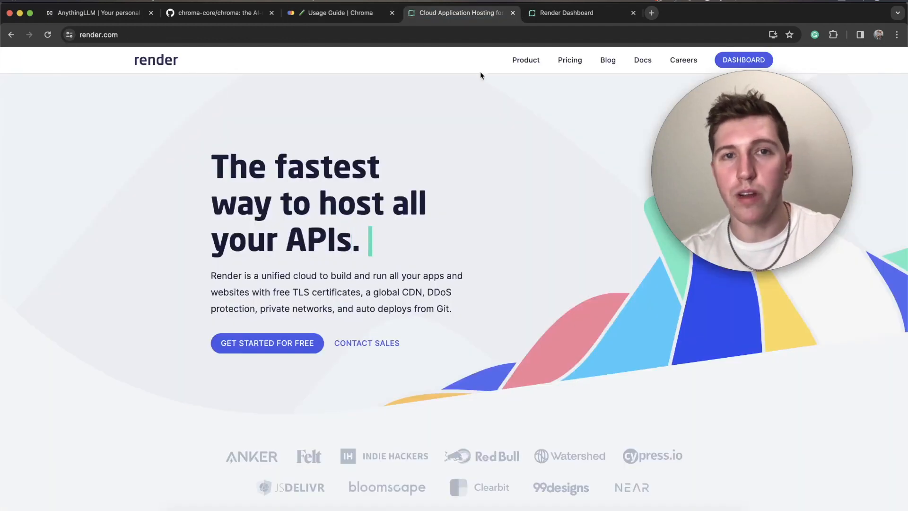
click(341, 12)
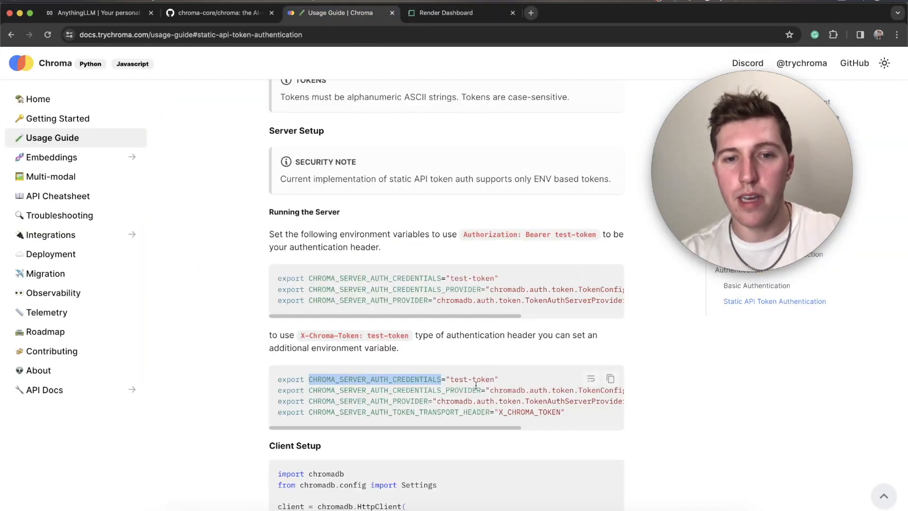
click(446, 12)
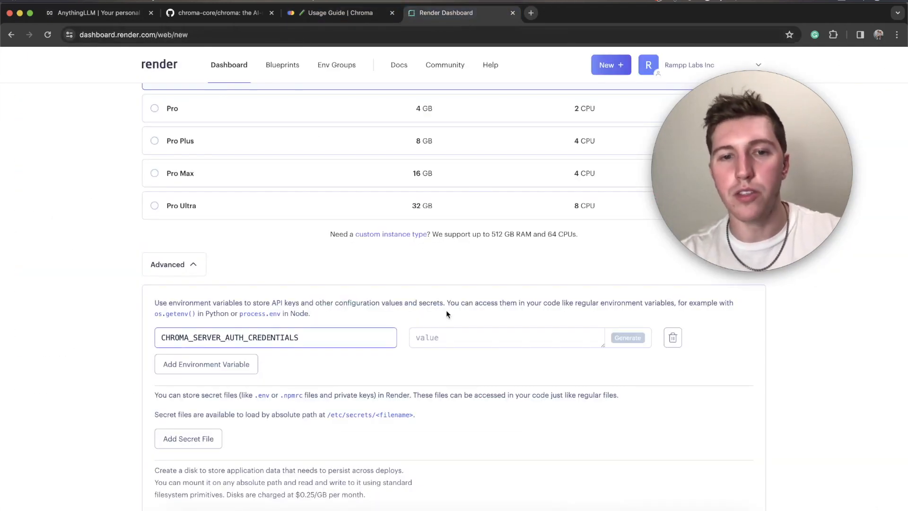
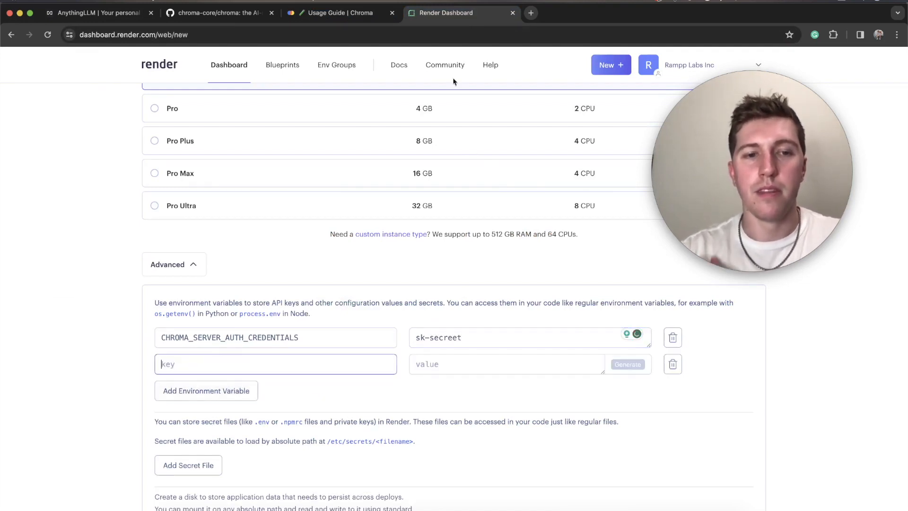
click(341, 12)
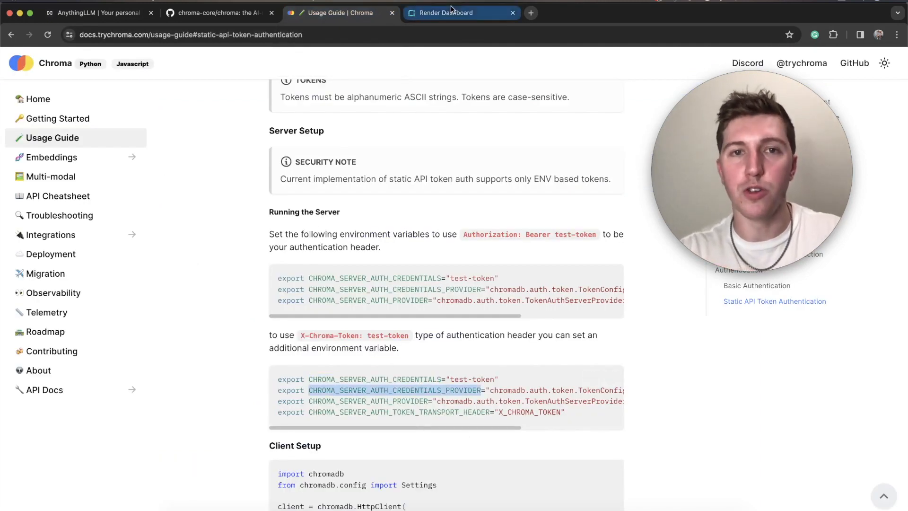
click(341, 12)
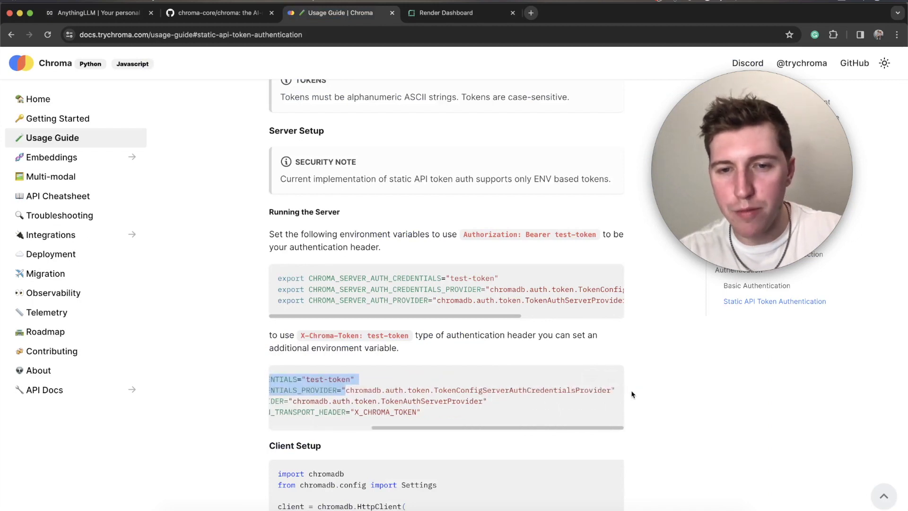
click(461, 12)
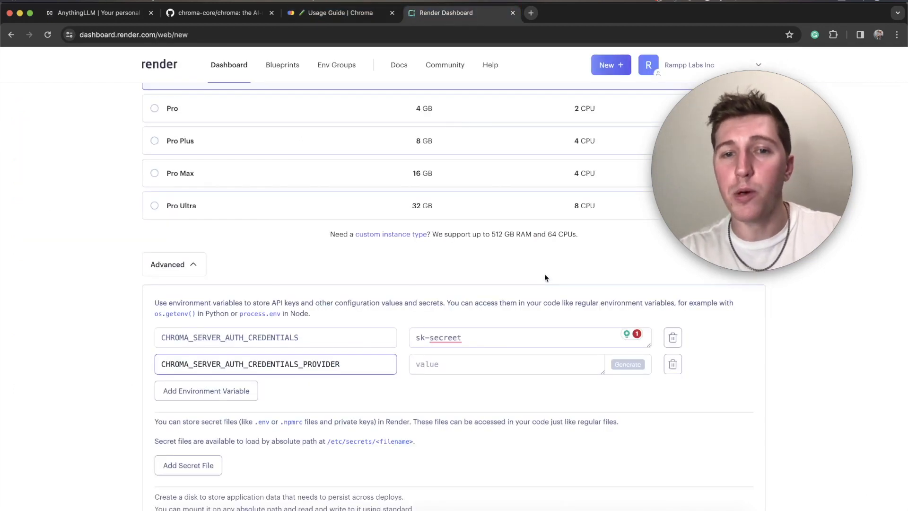
text(chromadb.auth.token.TokenConfigServerAuthCredentialsProvider)
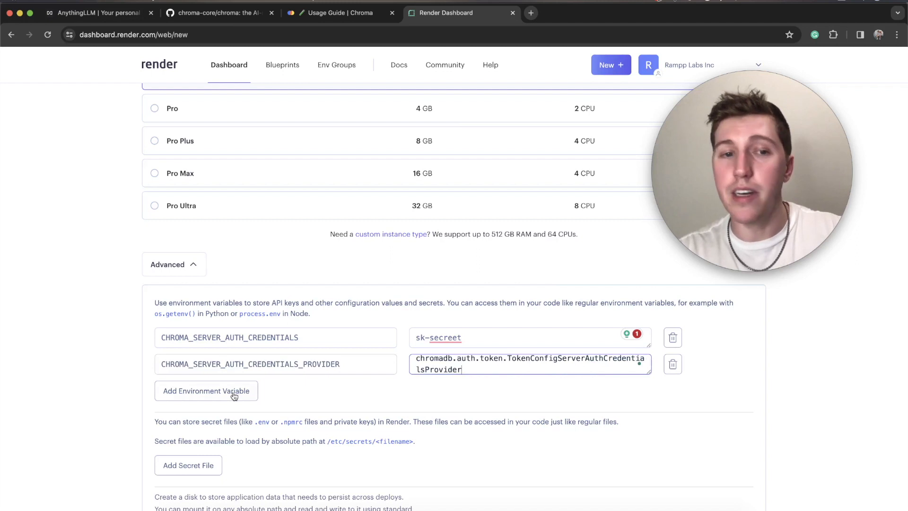
Add CHROMA_SERVER_AUTH_PROVIDER and the transport header variable X_CHROMA_TOKEN from the docs
click(205, 391)
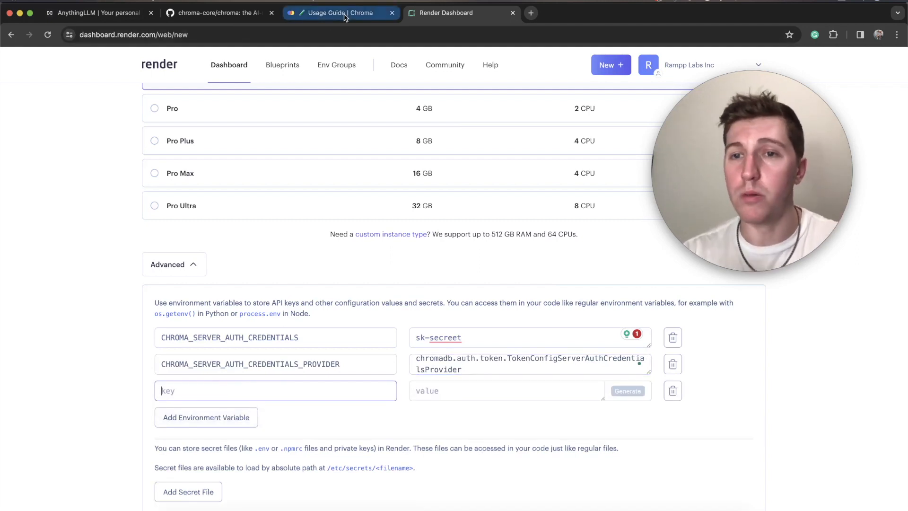
click(339, 12)
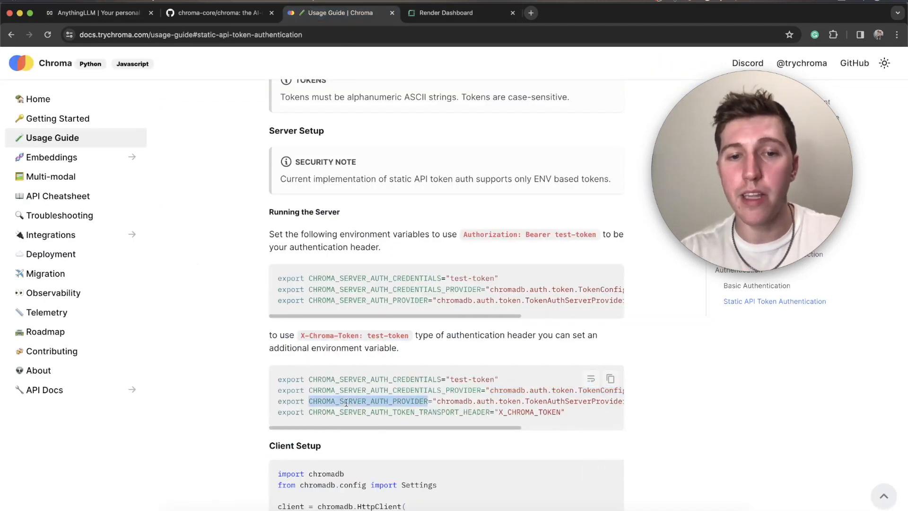
click(445, 12)
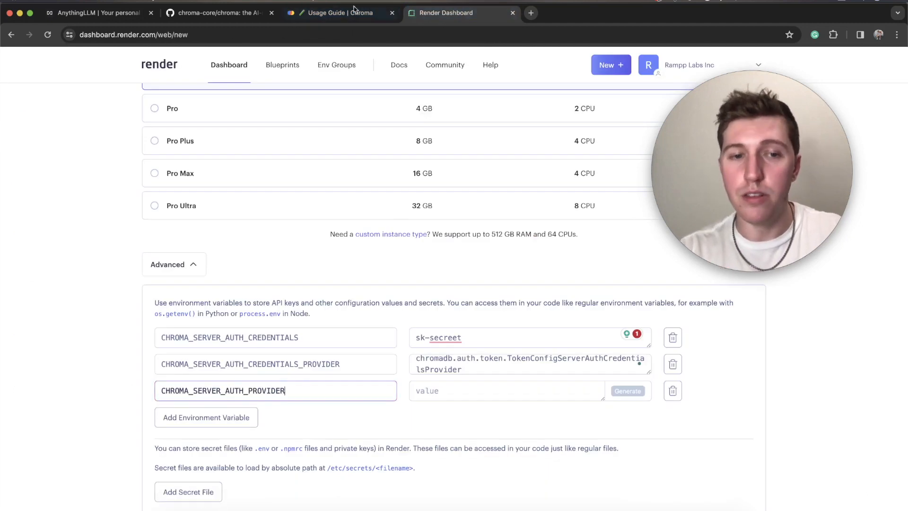
click(339, 12)
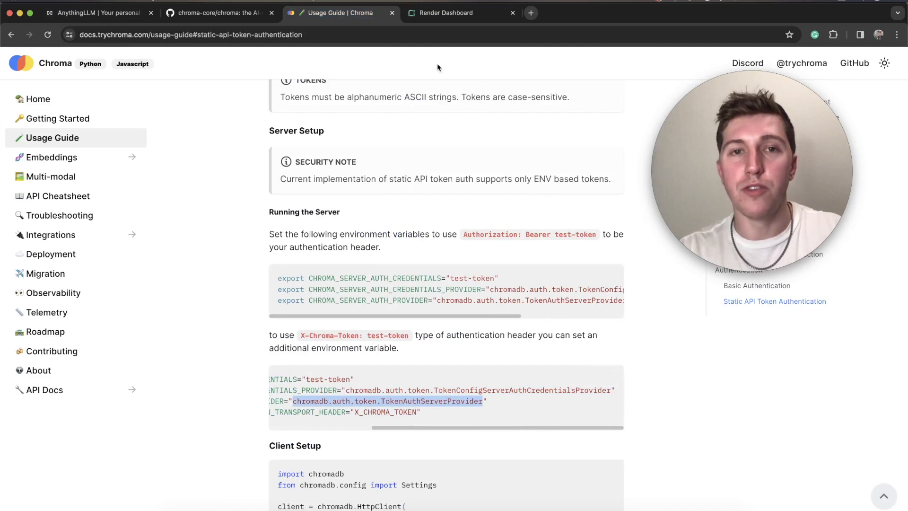
click(462, 12)
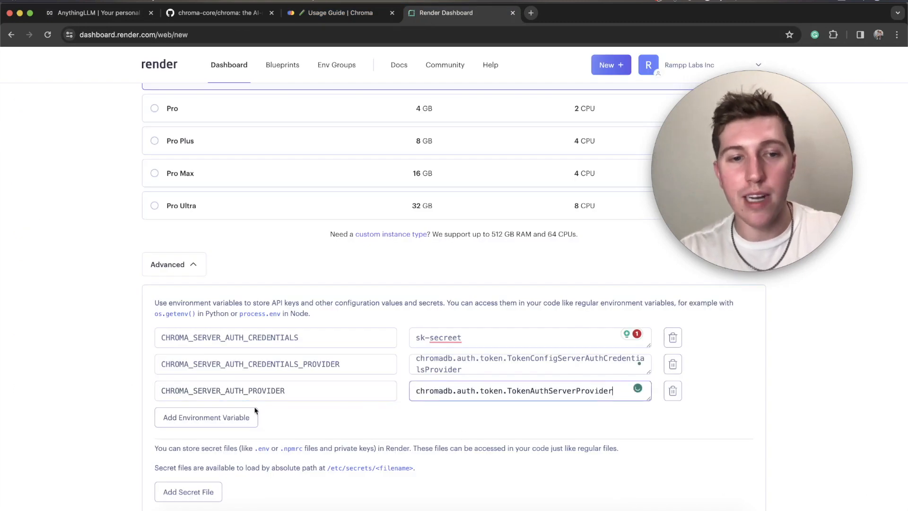
click(341, 12)
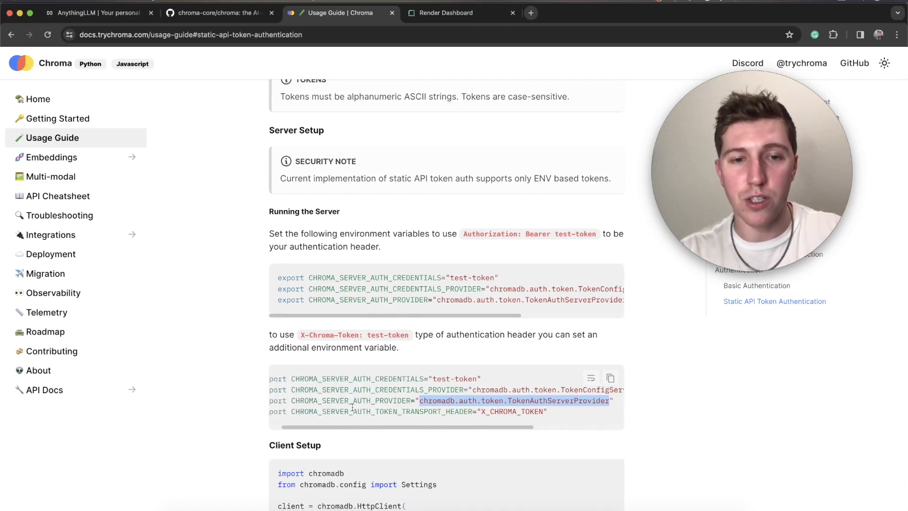
click(445, 12)
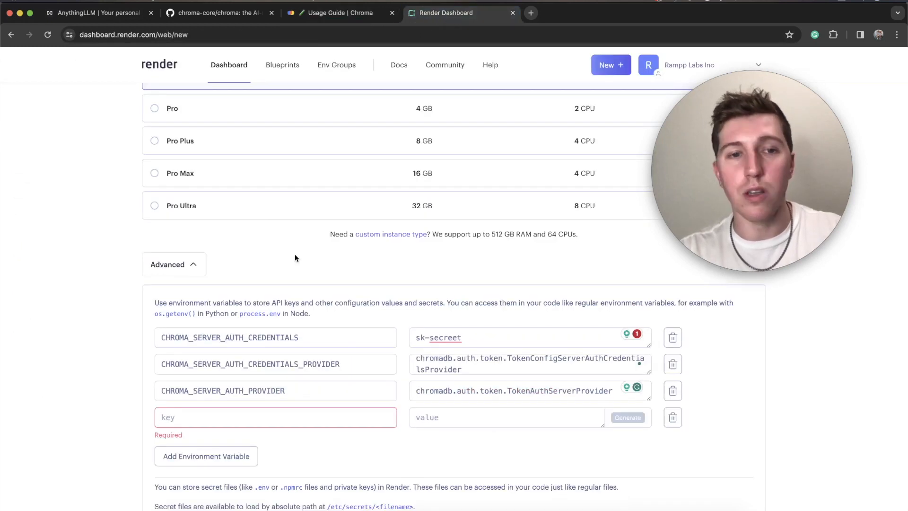
click(341, 12)
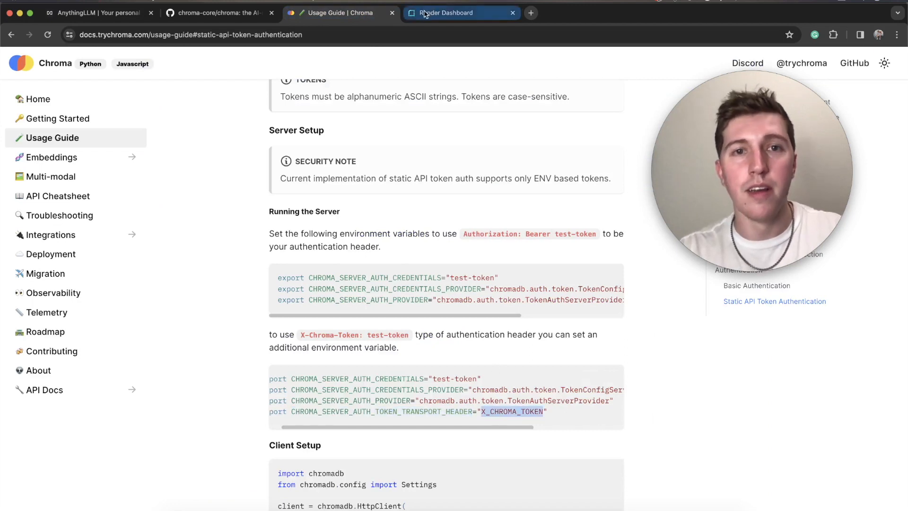
click(446, 12)
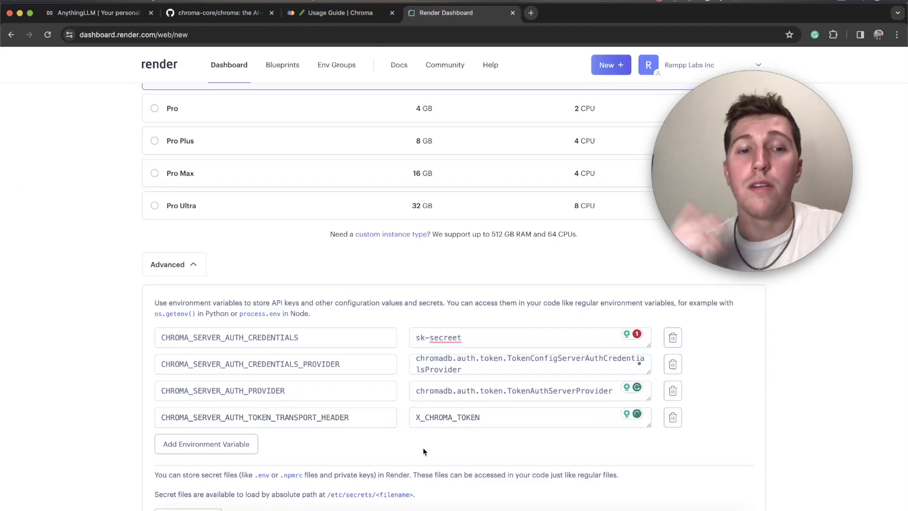
double_click(448, 417)
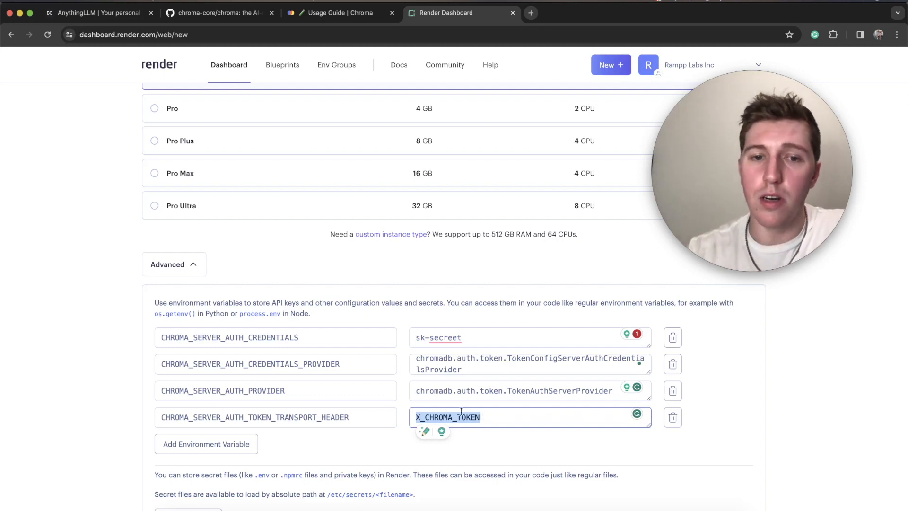
Create a disk named Chroma Storage mounted at /storage
scroll(down, 3)
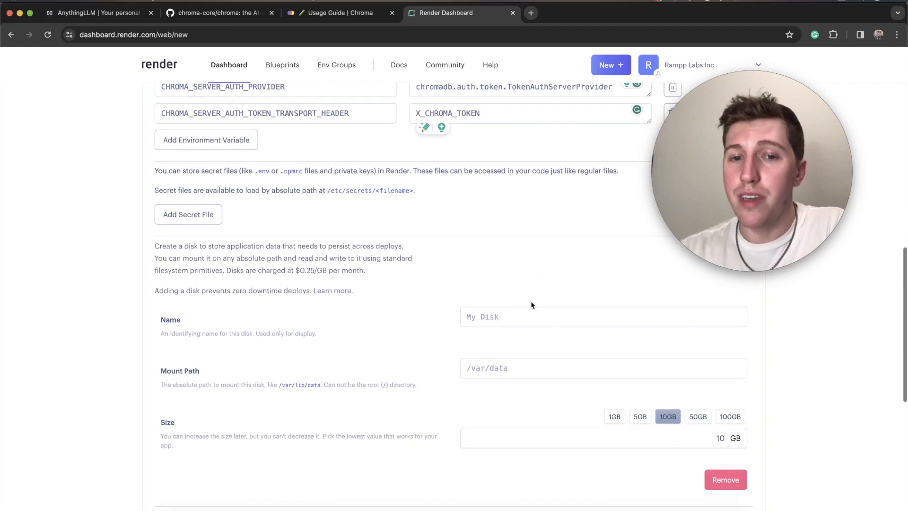
text(Chroma Storage)
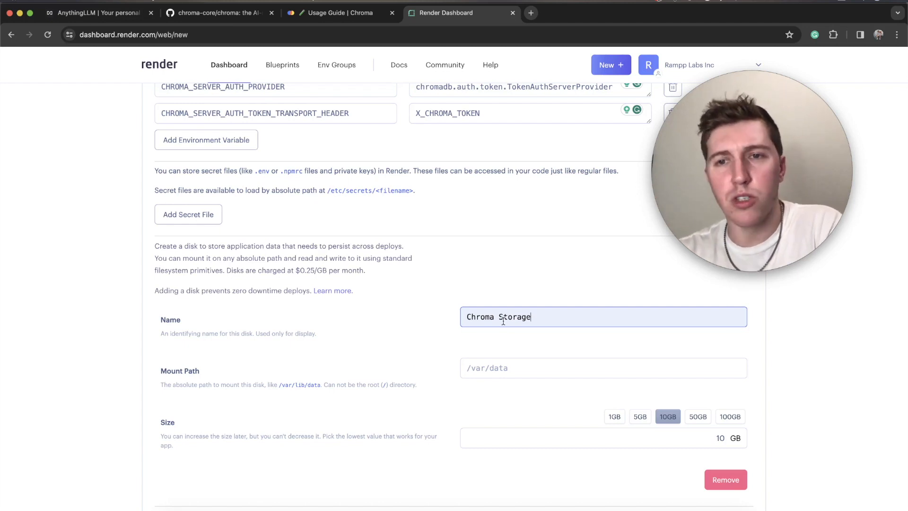
click(603, 368)
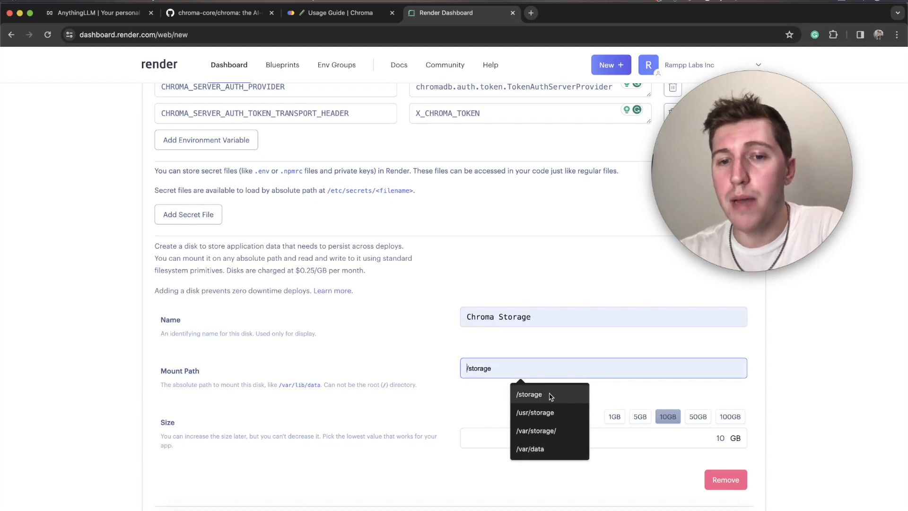
click(528, 395)
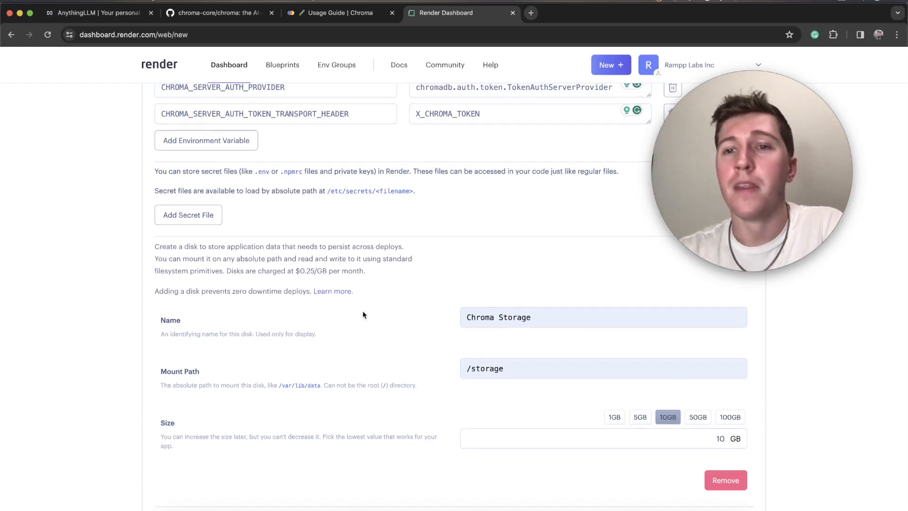
Add environment variable PERSIST_DIRECTORY set to /storage/chroma-storage
scroll(up, 3)
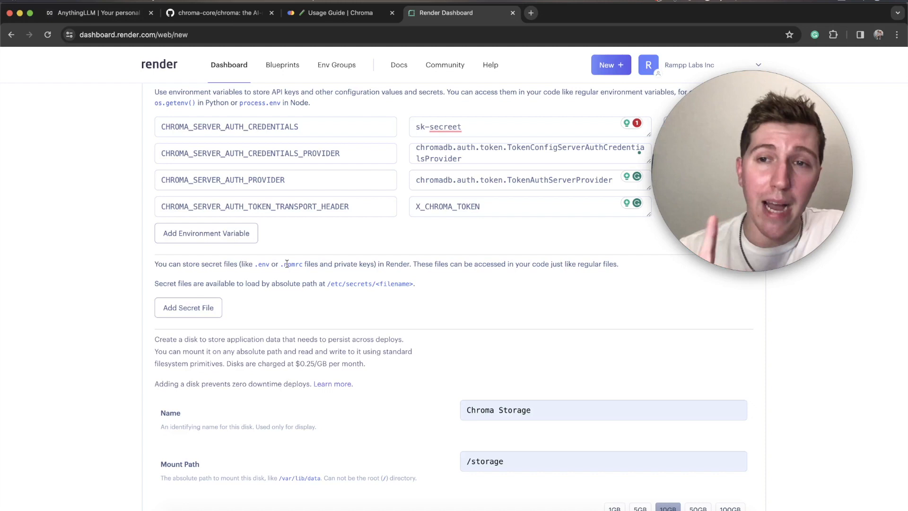
click(205, 233)
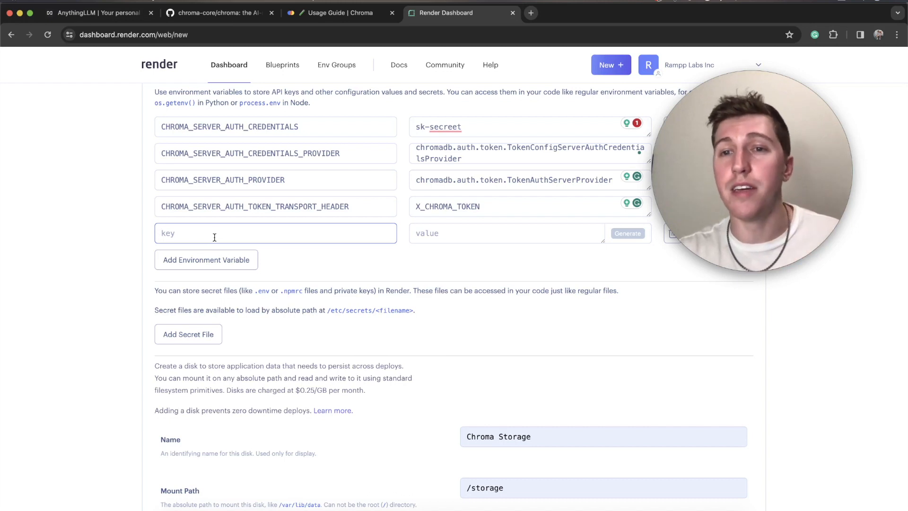
text(PERSIST_DIRECTORY)
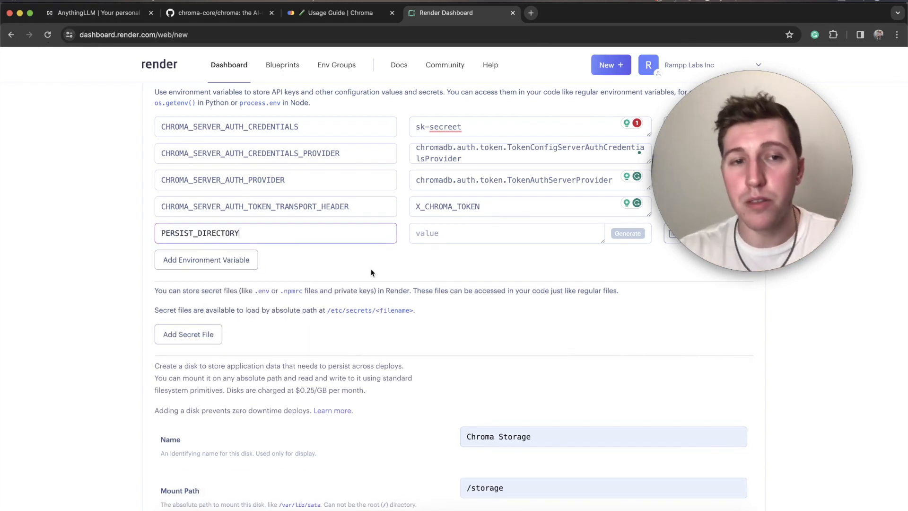
click(507, 233)
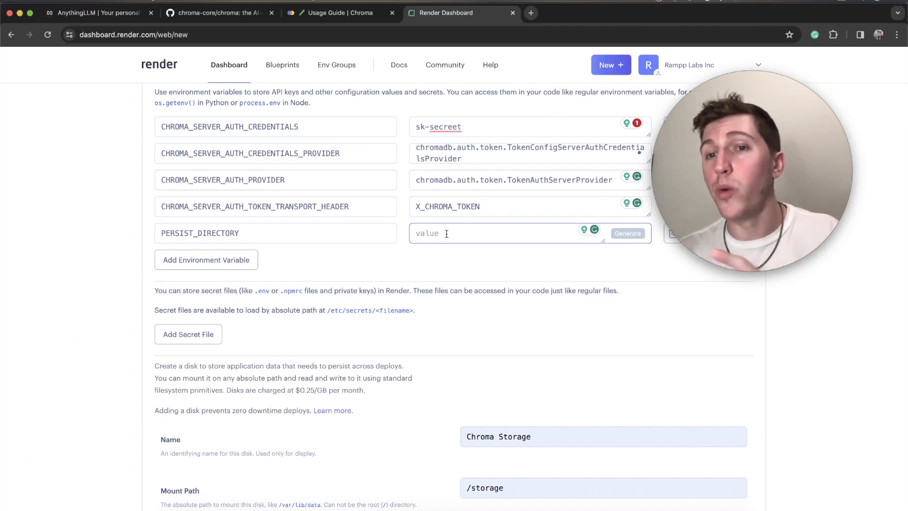
click(505, 233)
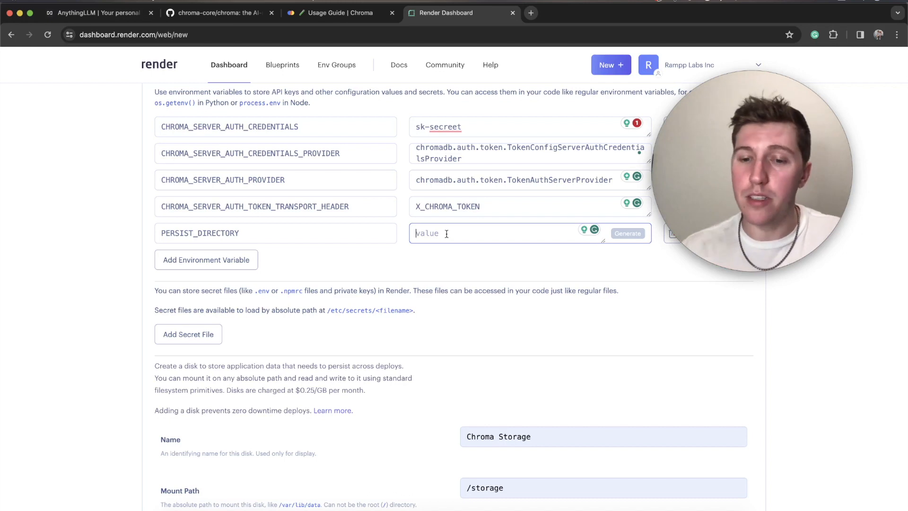
text(/storage/chroma-storage)
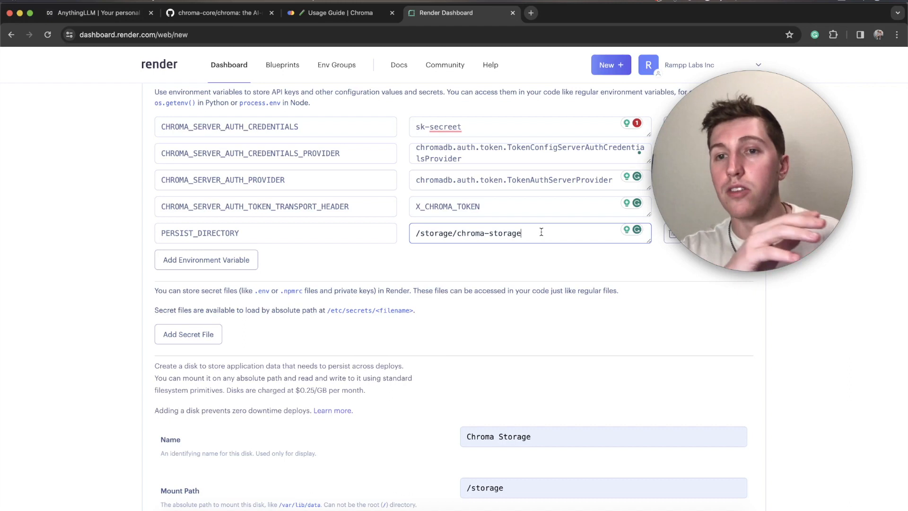
scroll(down, 3)
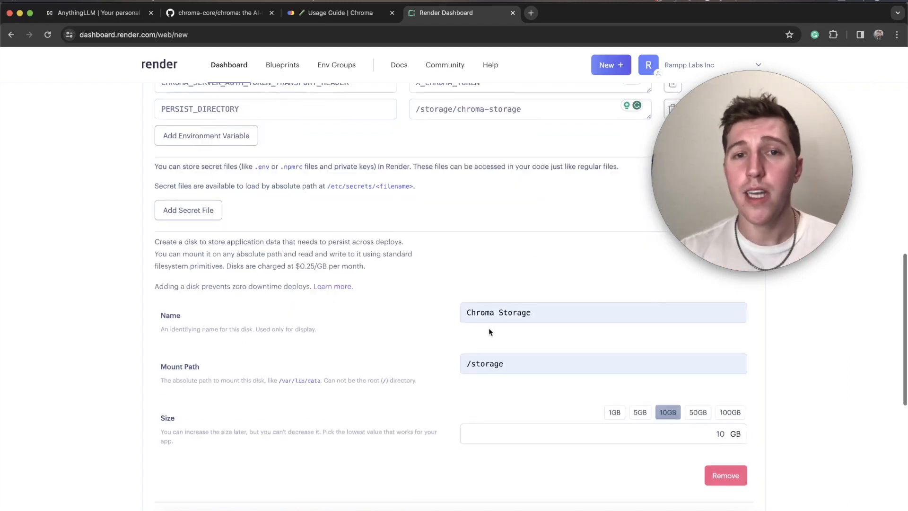
Keep the disk at 10 GB and set the health check path to /api/v1/heartbeat
scroll(down, 3)
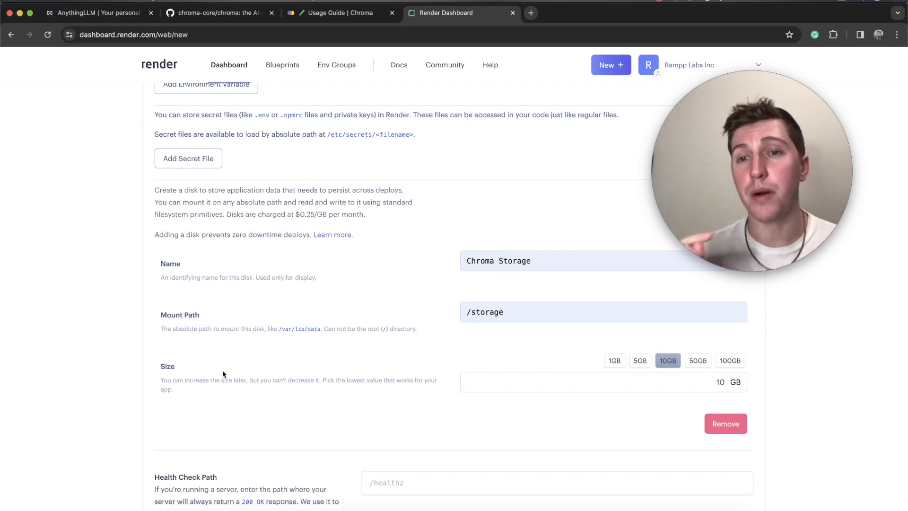
mouse_move(507, 338)
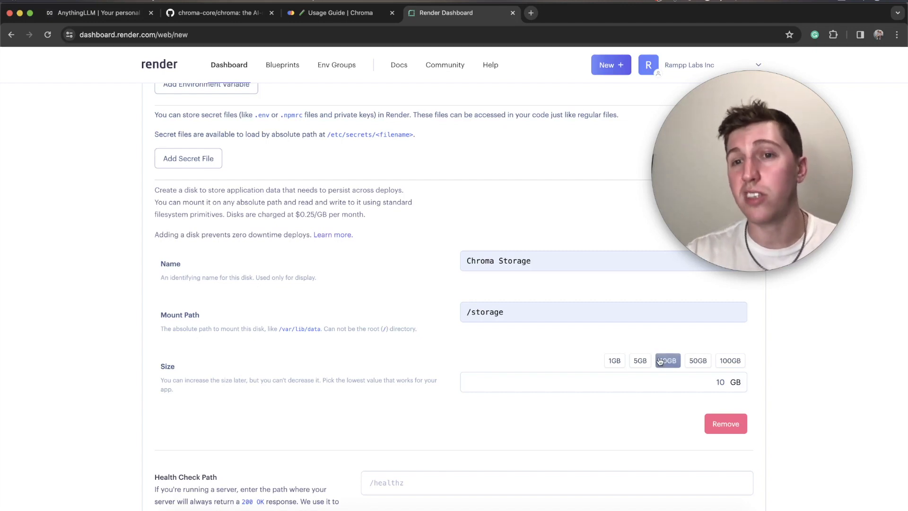
click(667, 360)
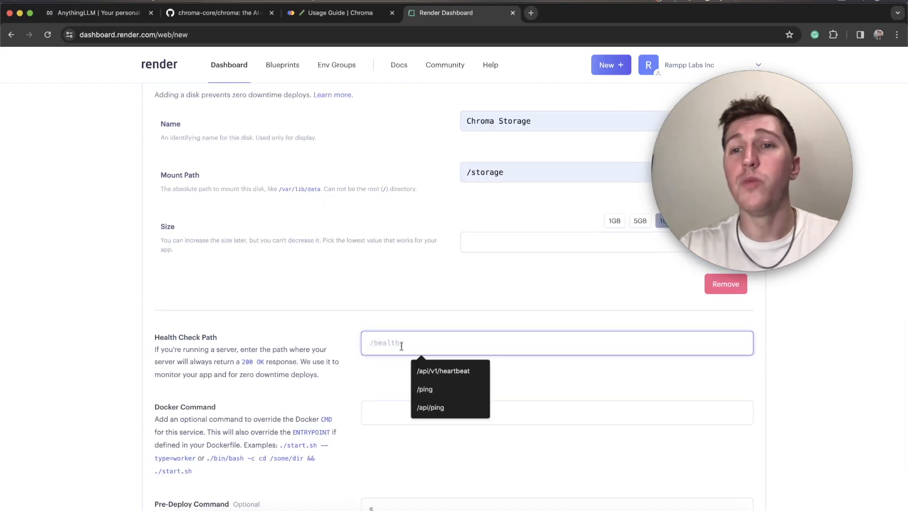
click(444, 371)
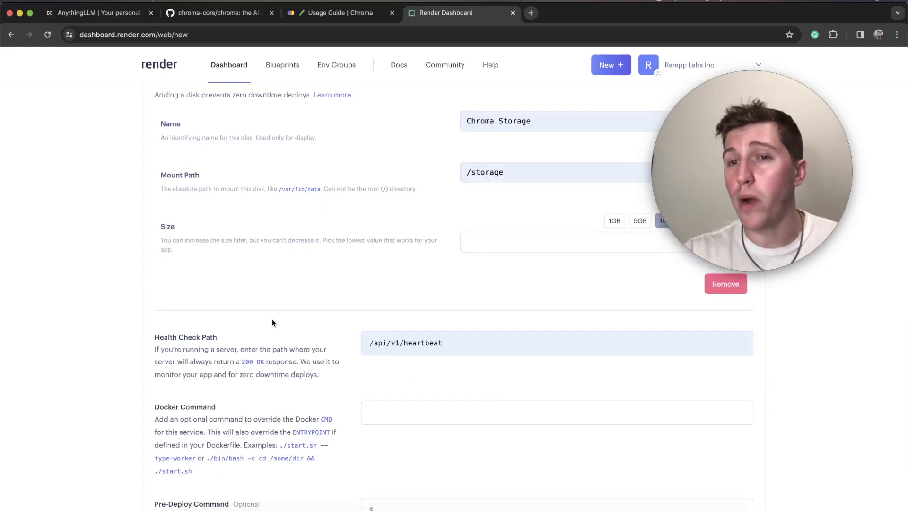
click(556, 343)
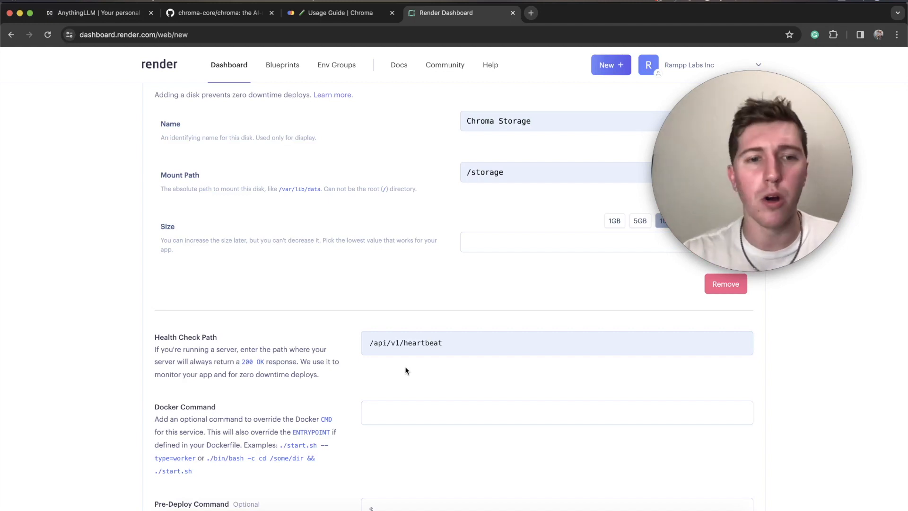
scroll(down, 3)
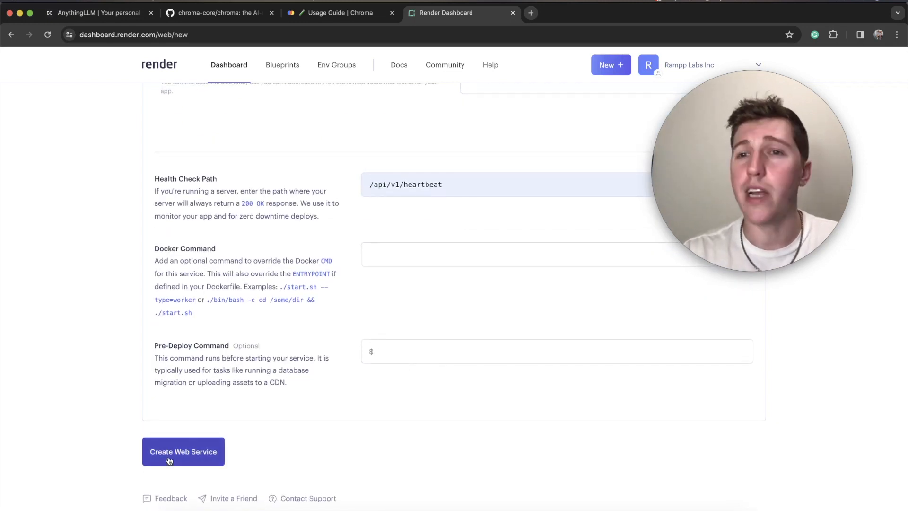
Create the Chroma-with-credentials web service so it starts deploying
click(182, 451)
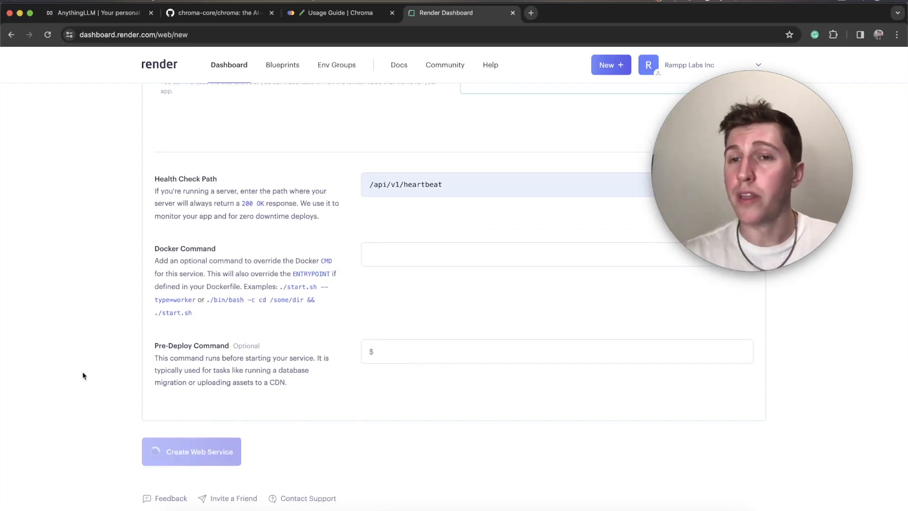
click(191, 451)
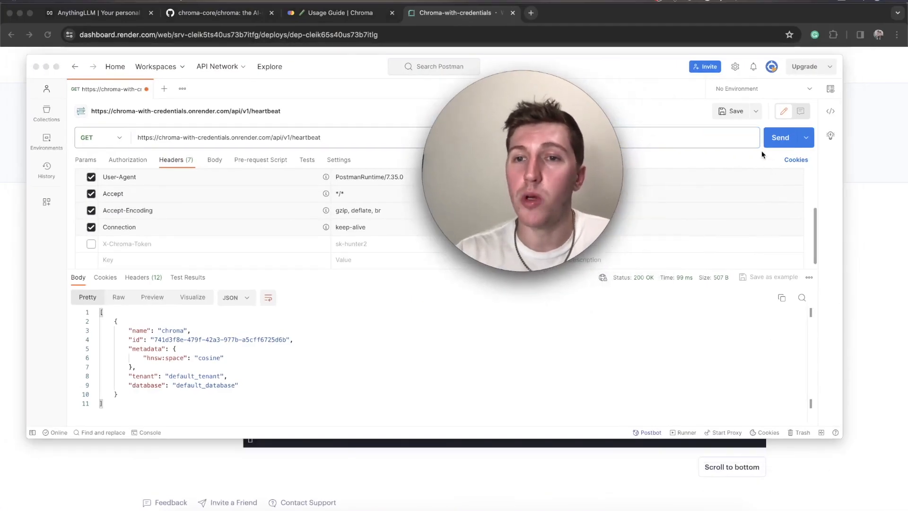
Send GET requests to /api/v1/heartbeat and then /api/v1/collections on the deployed service
click(780, 137)
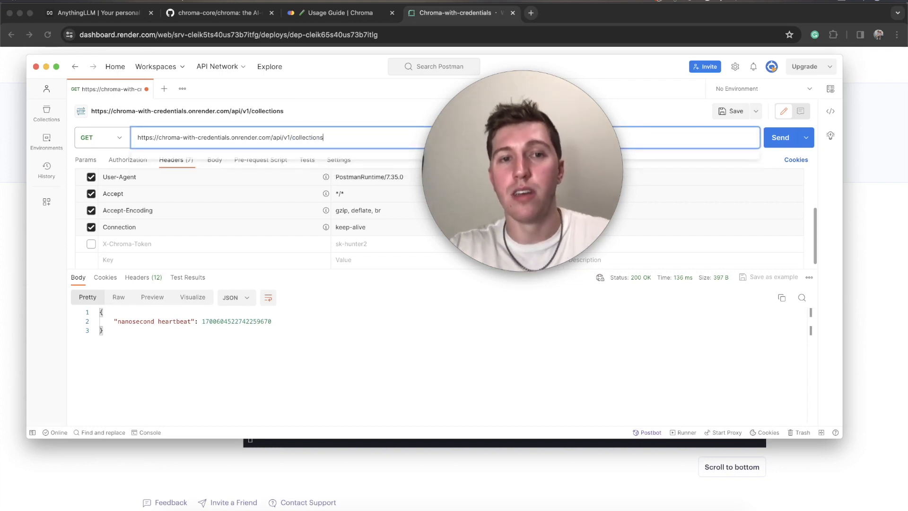
click(781, 137)
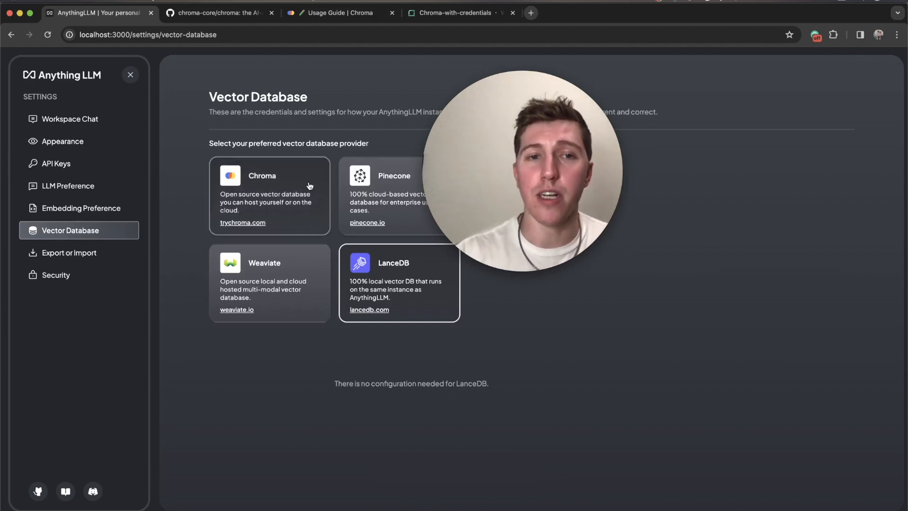
Select the Chroma provider and enter the Render endpoint, X-Chroma-Token header and API key
click(270, 196)
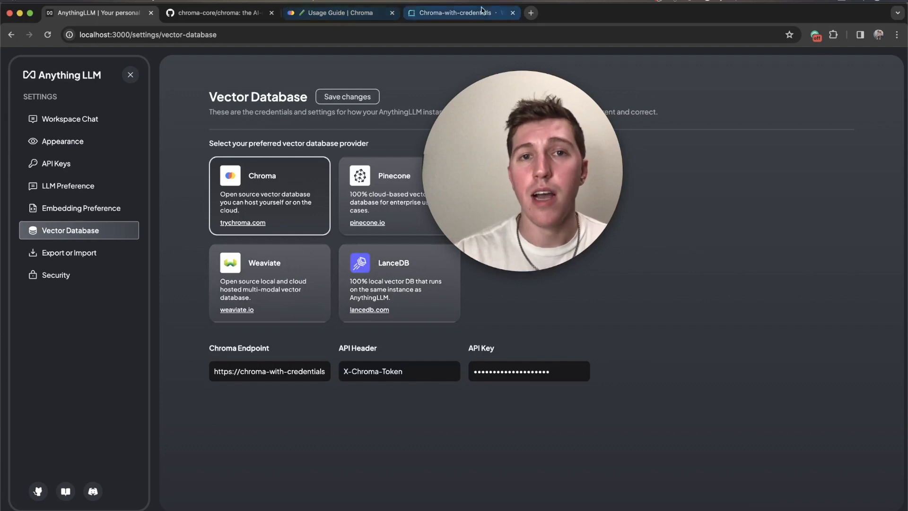
click(270, 371)
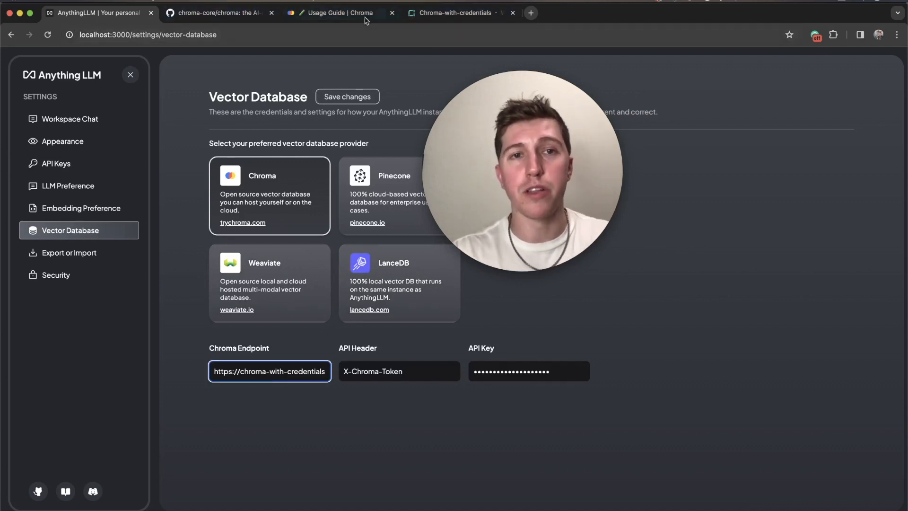
click(455, 12)
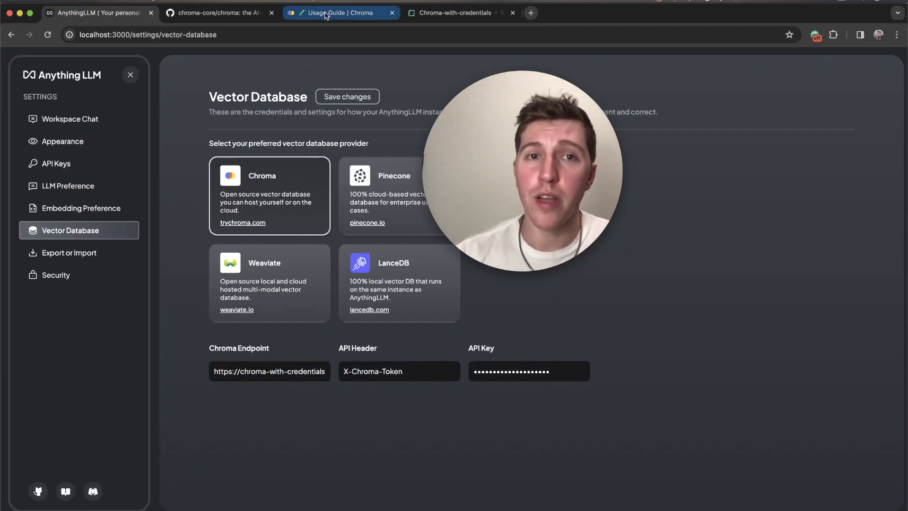
click(455, 12)
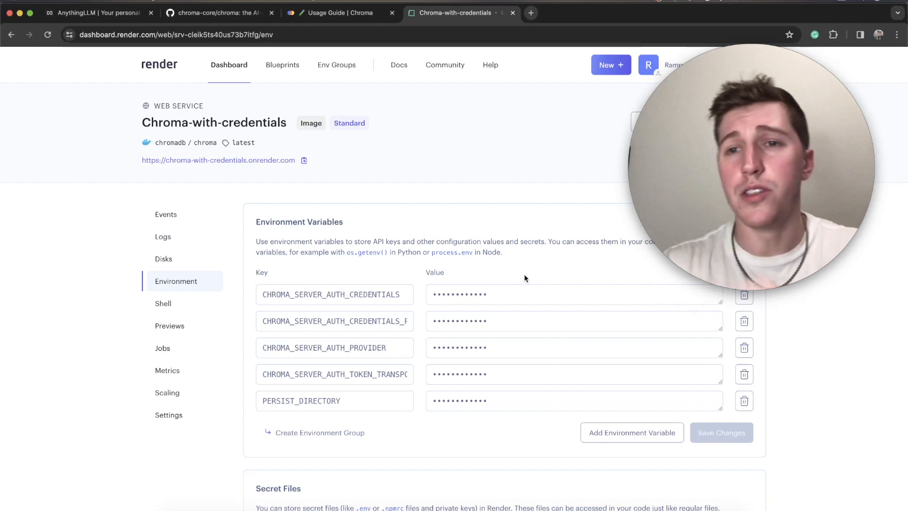
click(573, 295)
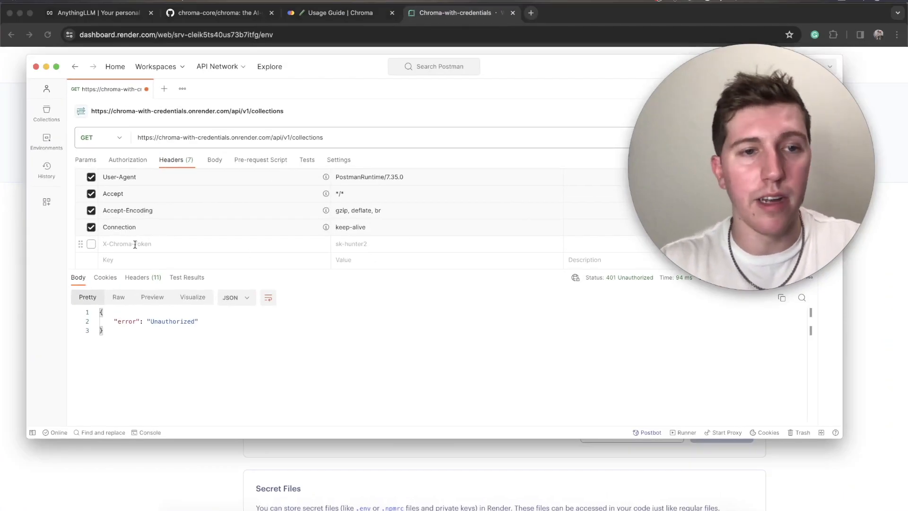
click(91, 244)
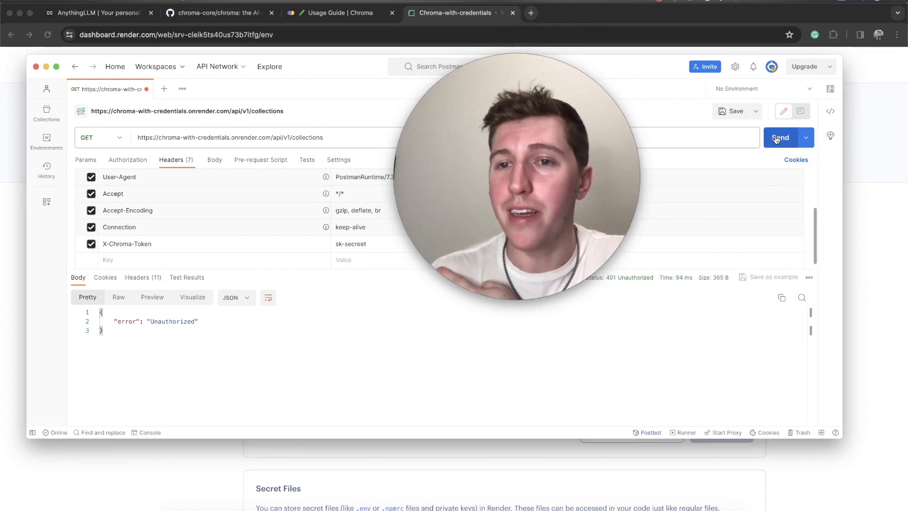
click(781, 137)
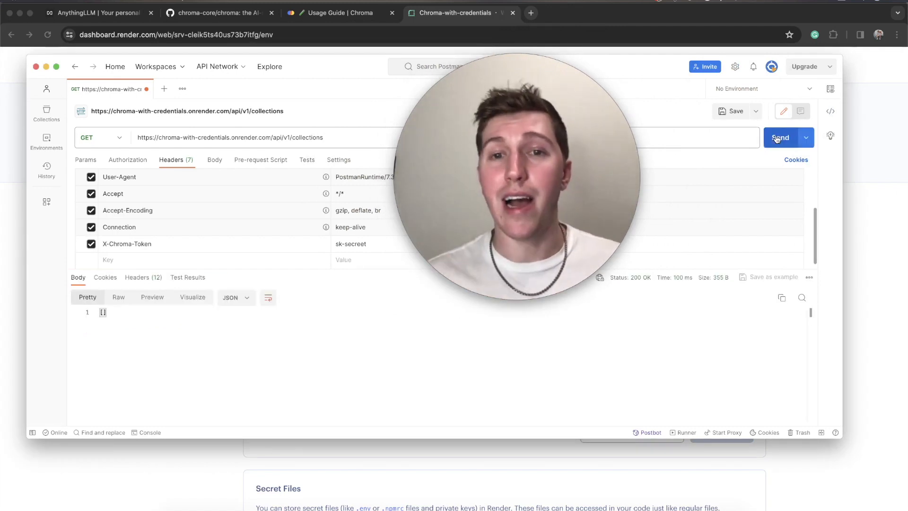
click(98, 12)
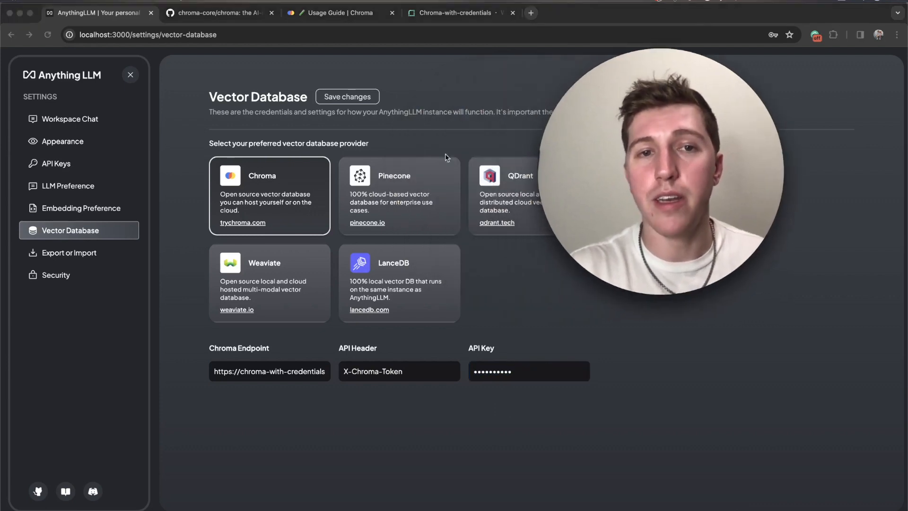
Move anythingllm.txt and guthenberg.txt from My Documents into the Chroma workspace
click(347, 97)
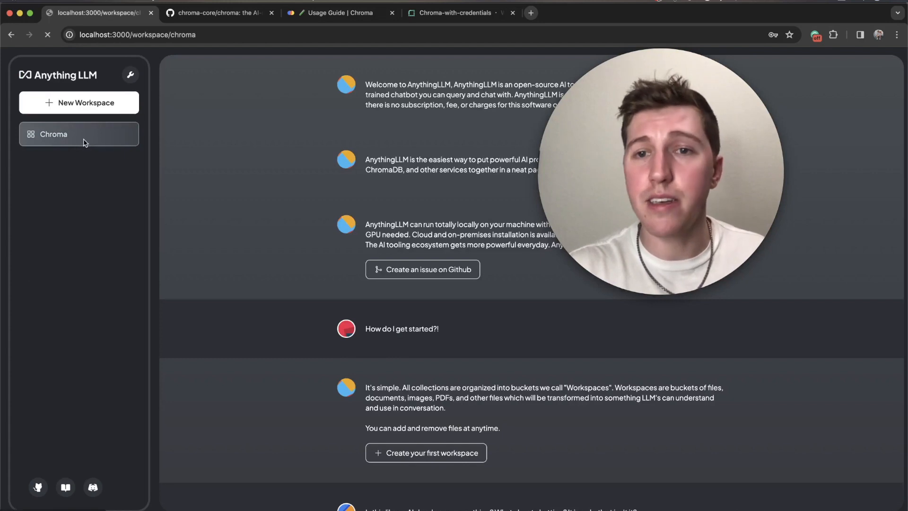
click(53, 133)
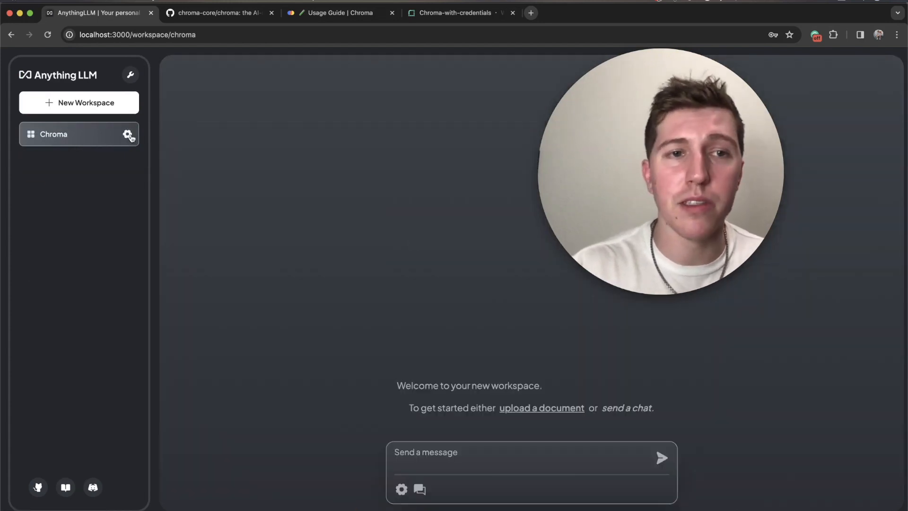
click(129, 133)
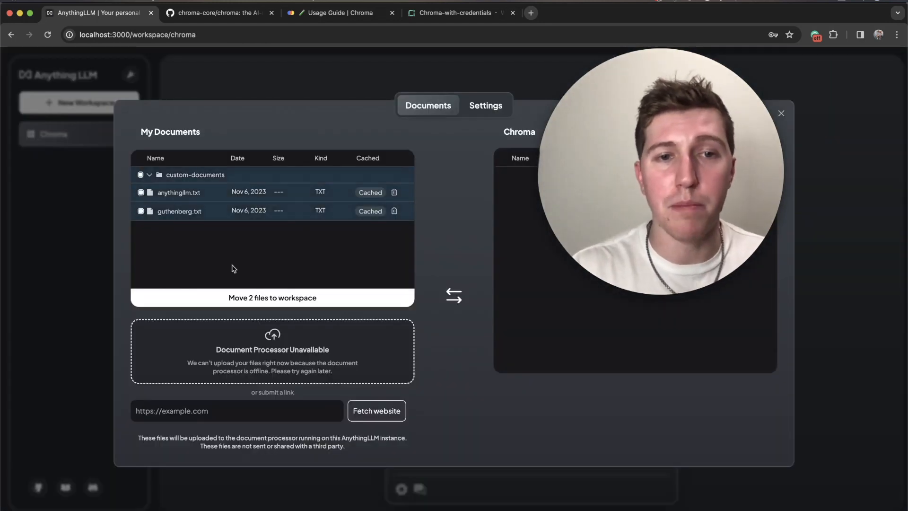
click(273, 298)
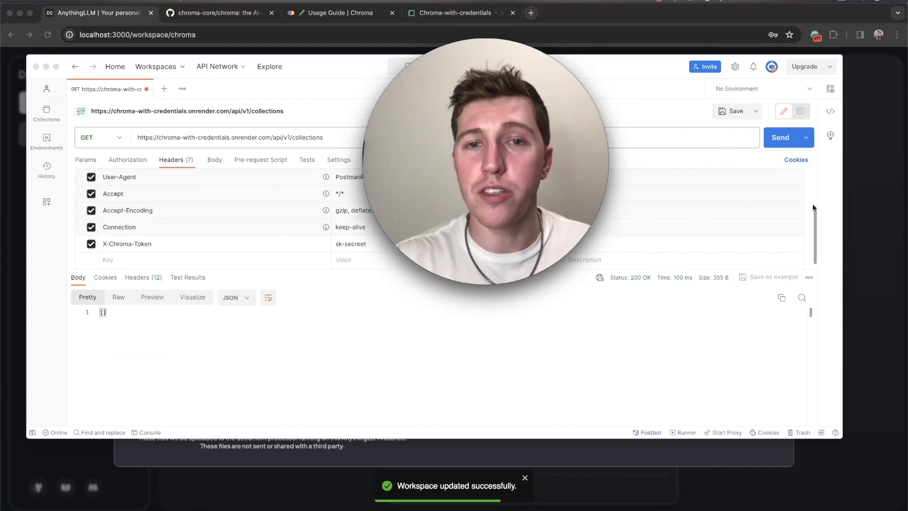
Resend the collections request and see the new 'chroma' collection listed
click(780, 137)
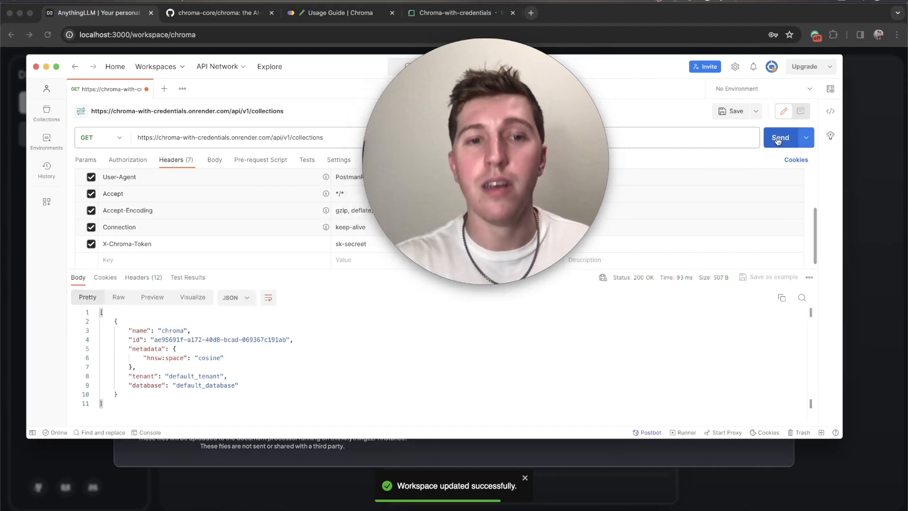
click(458, 12)
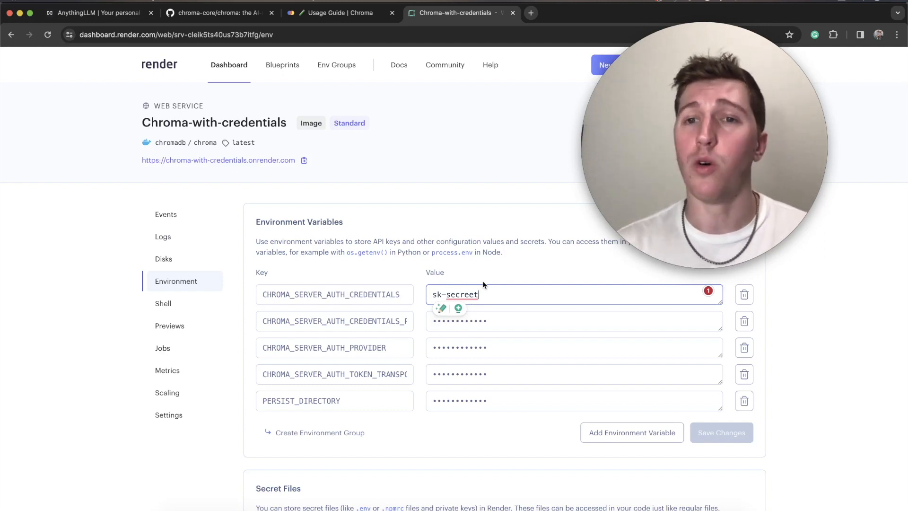
mouse_move(195, 243)
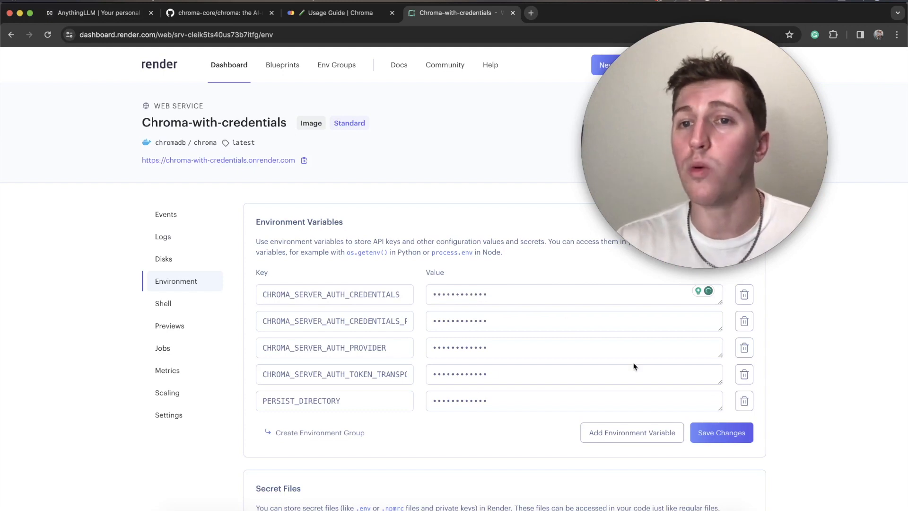
Save the new CHROMA_SERVER_AUTH_CREDENTIALS value and watch the service restart in Logs
click(721, 432)
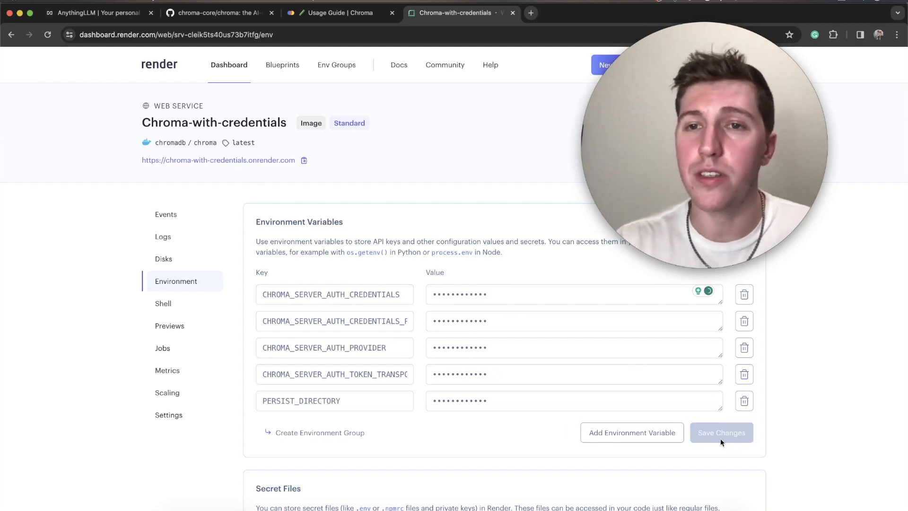
click(164, 236)
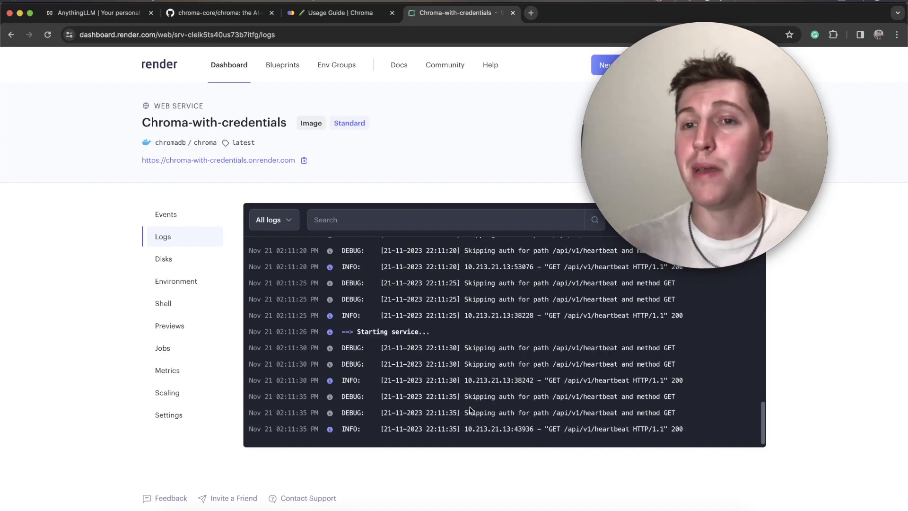
Filter the logs to Application logs, showing heartbeat checks returning 200
click(273, 219)
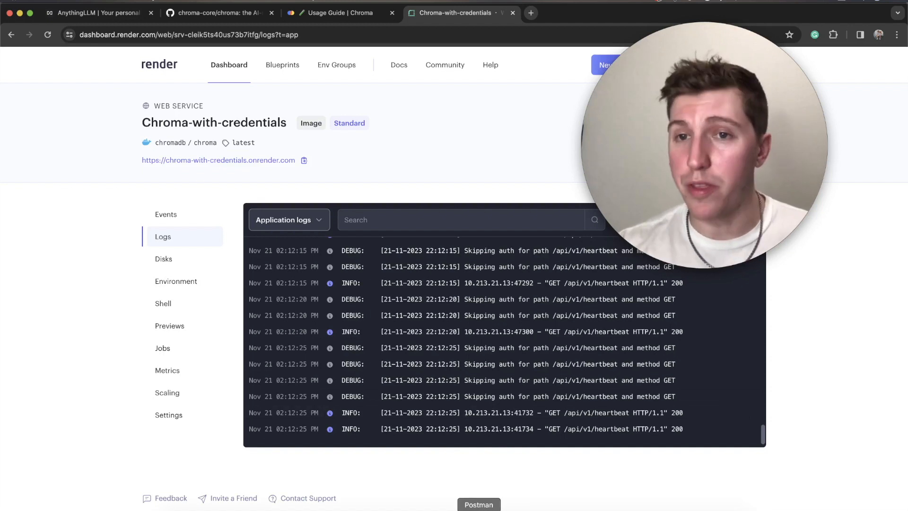
click(478, 504)
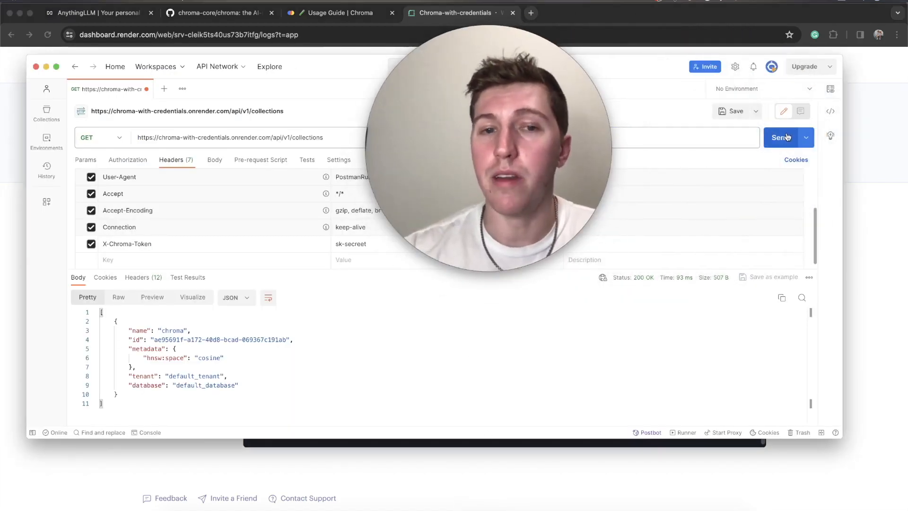
click(780, 138)
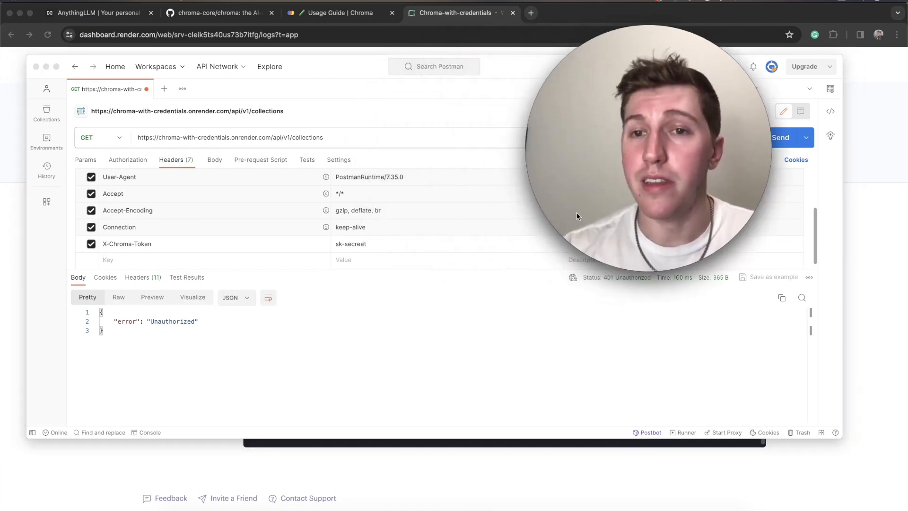
double_click(358, 243)
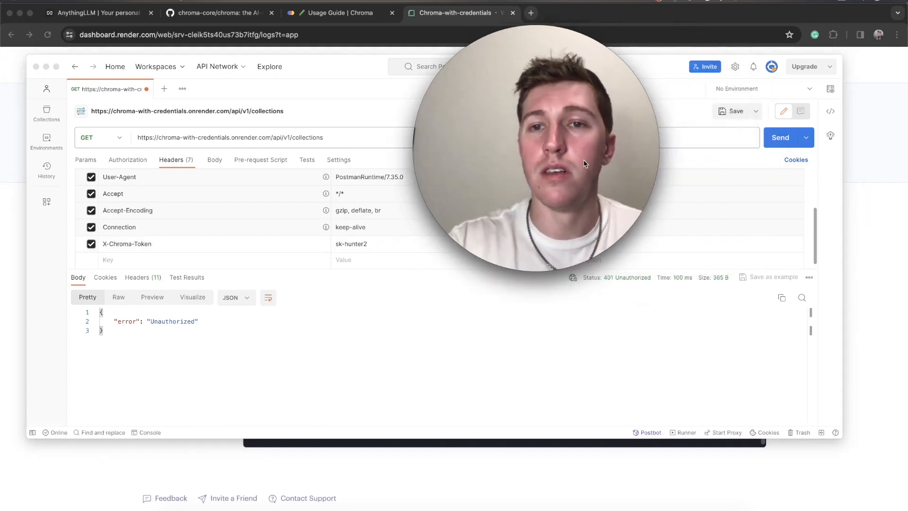
click(781, 137)
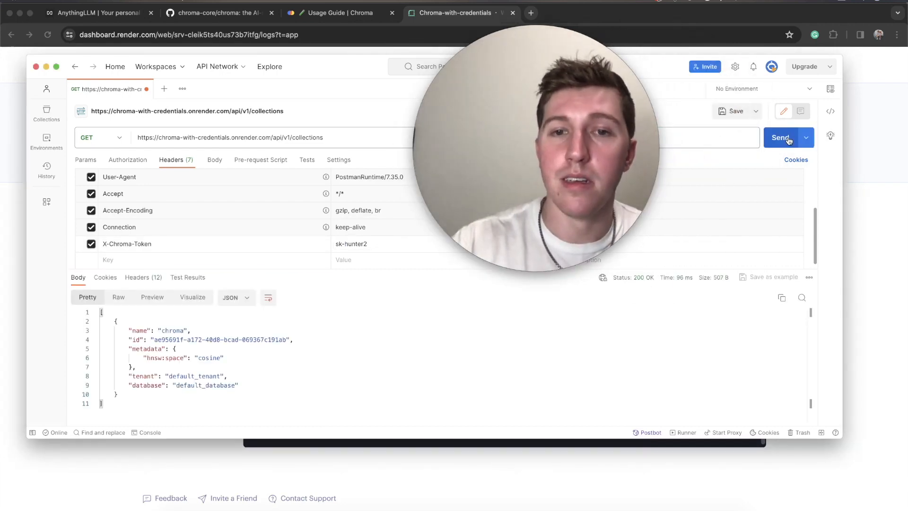